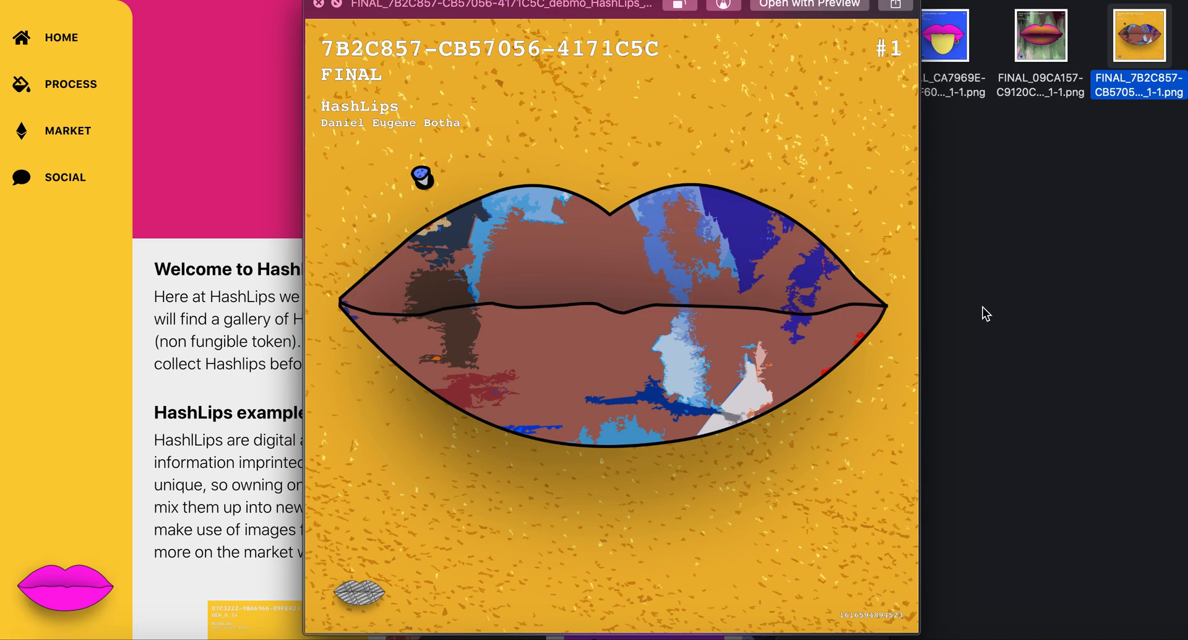
pyautogui.moveTo(644, 241)
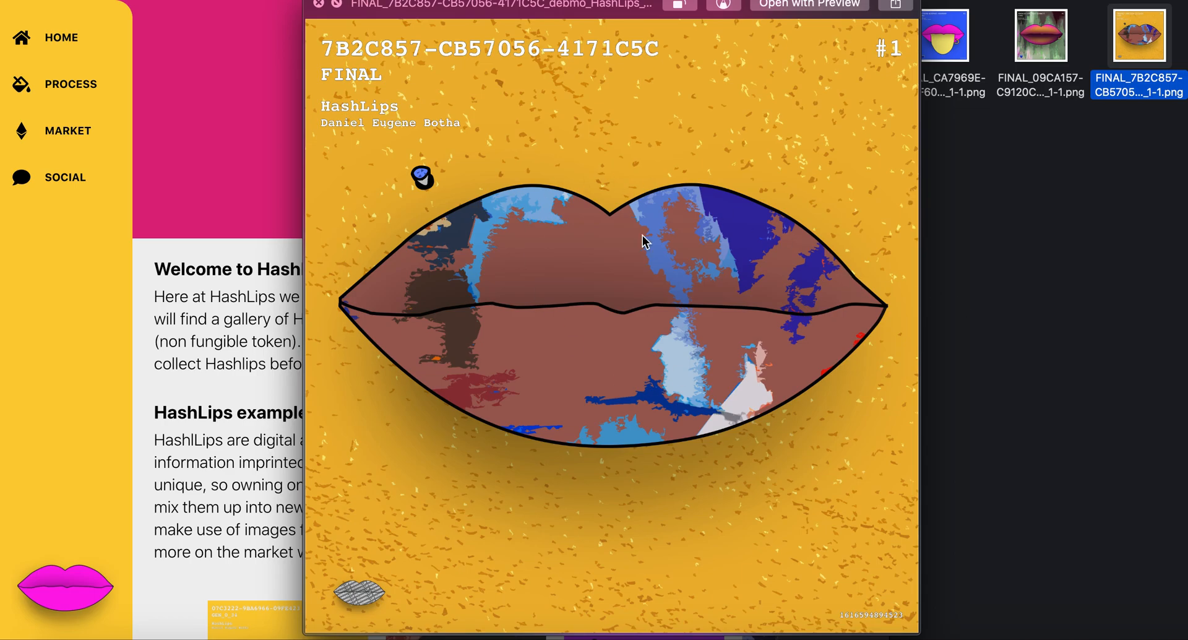
# Close the FINAL artwork preview and hide Finder to reveal the HashLips website.
pyautogui.click(954, 36)
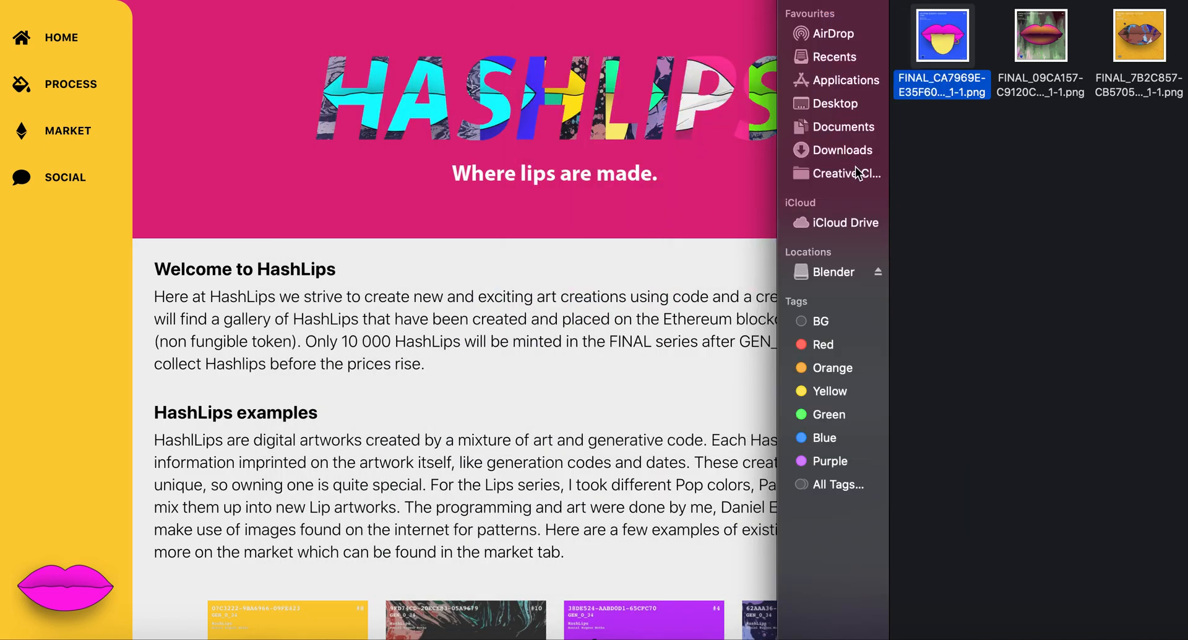
pyautogui.click(1155, 173)
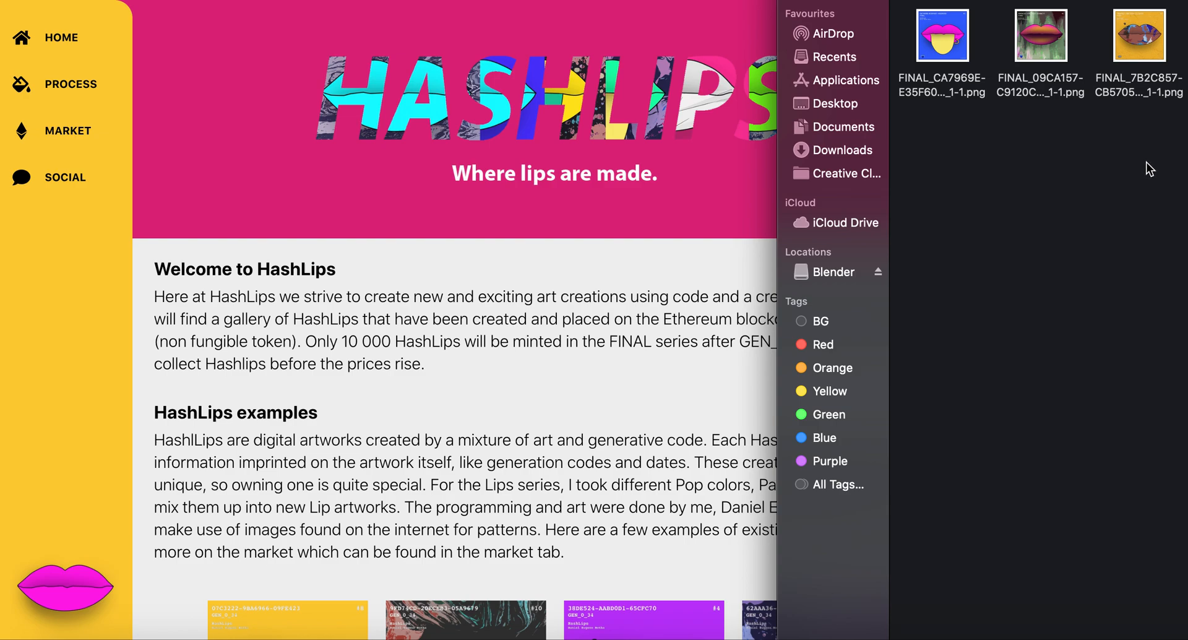
pyautogui.click(942, 36)
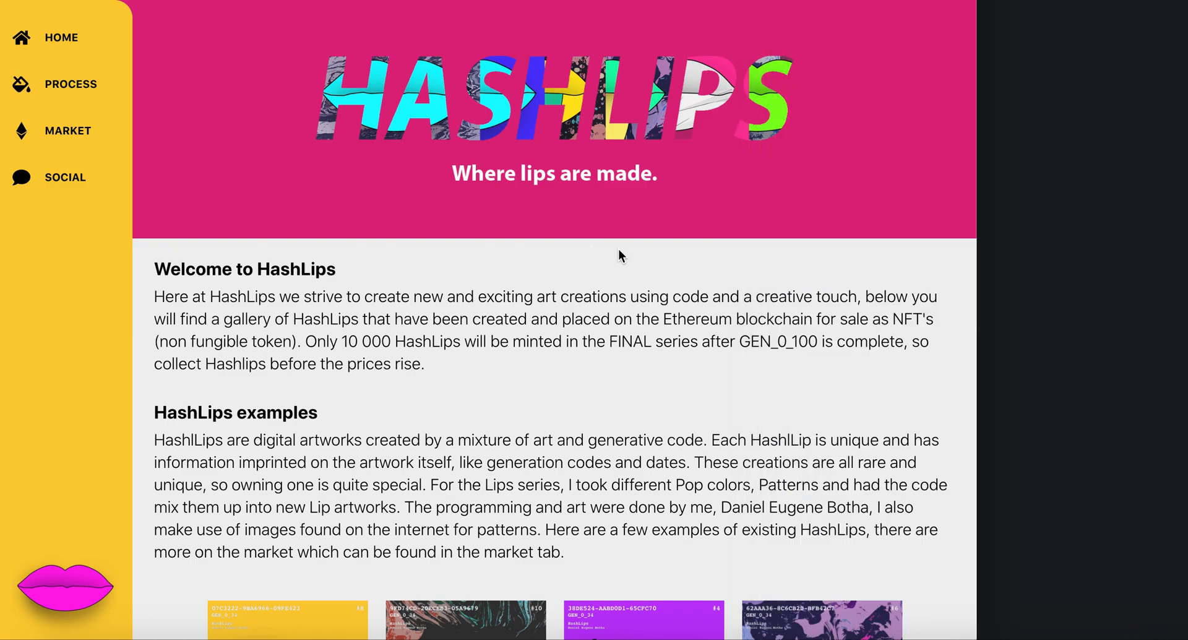
pyautogui.moveTo(632, 279)
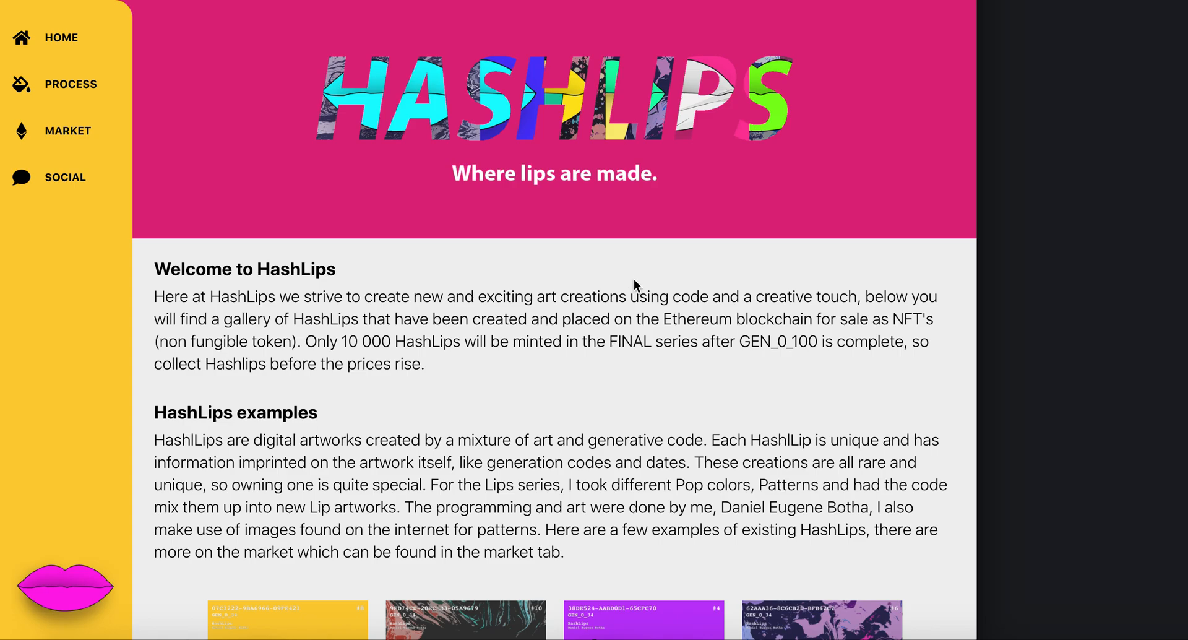
# Scroll down the home page to the ten example lip artworks.
pyautogui.scroll(-3)
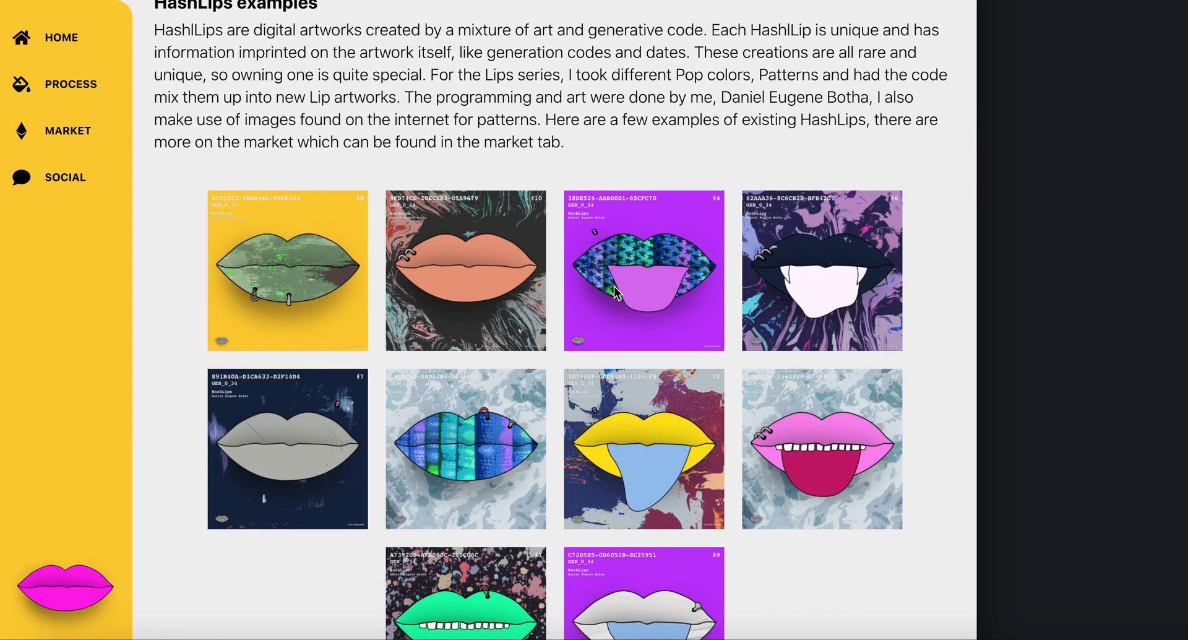
pyautogui.scroll(-3)
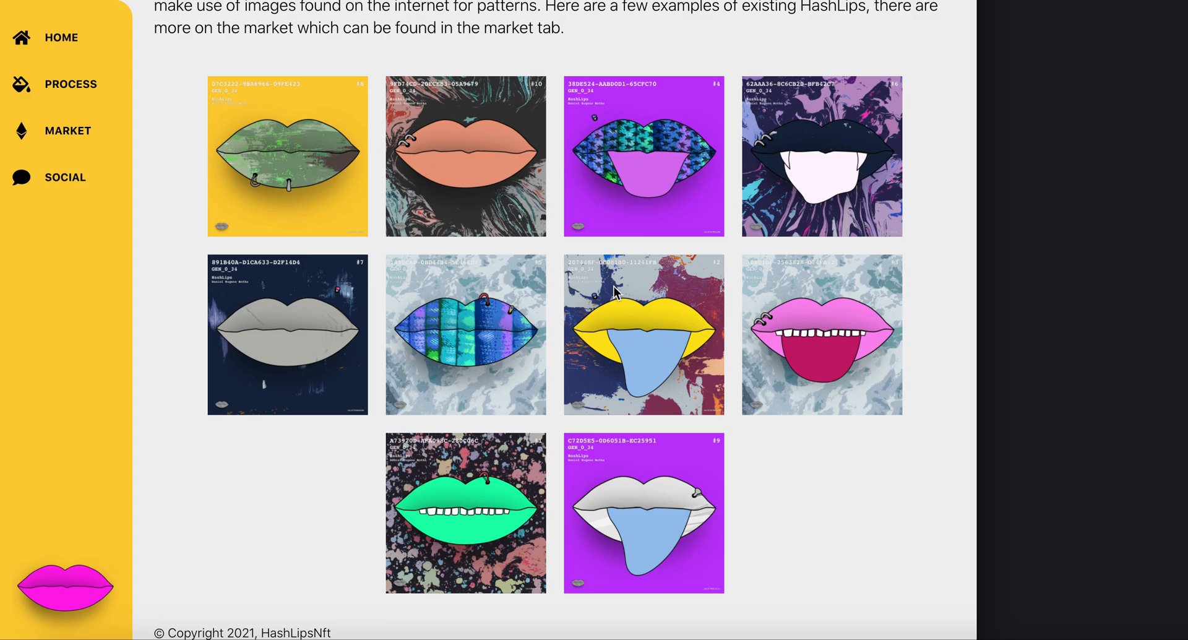
pyautogui.moveTo(613, 296)
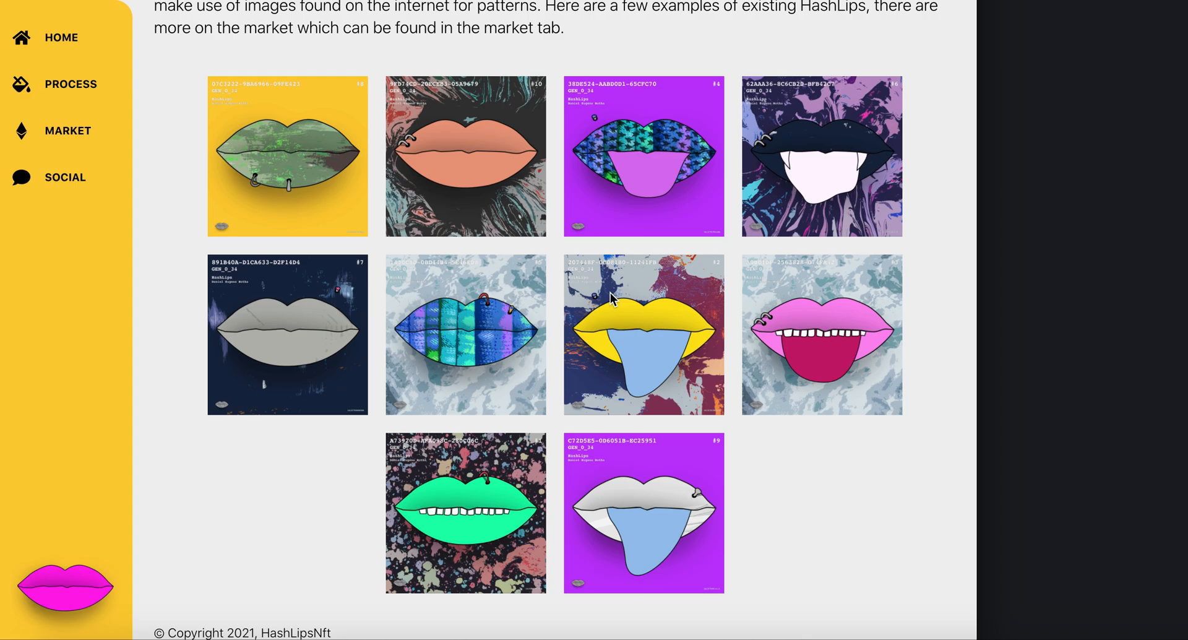
# Open the Process page, scroll through the GEN, merge and new-born examples, then return to top.
pyautogui.click(69, 84)
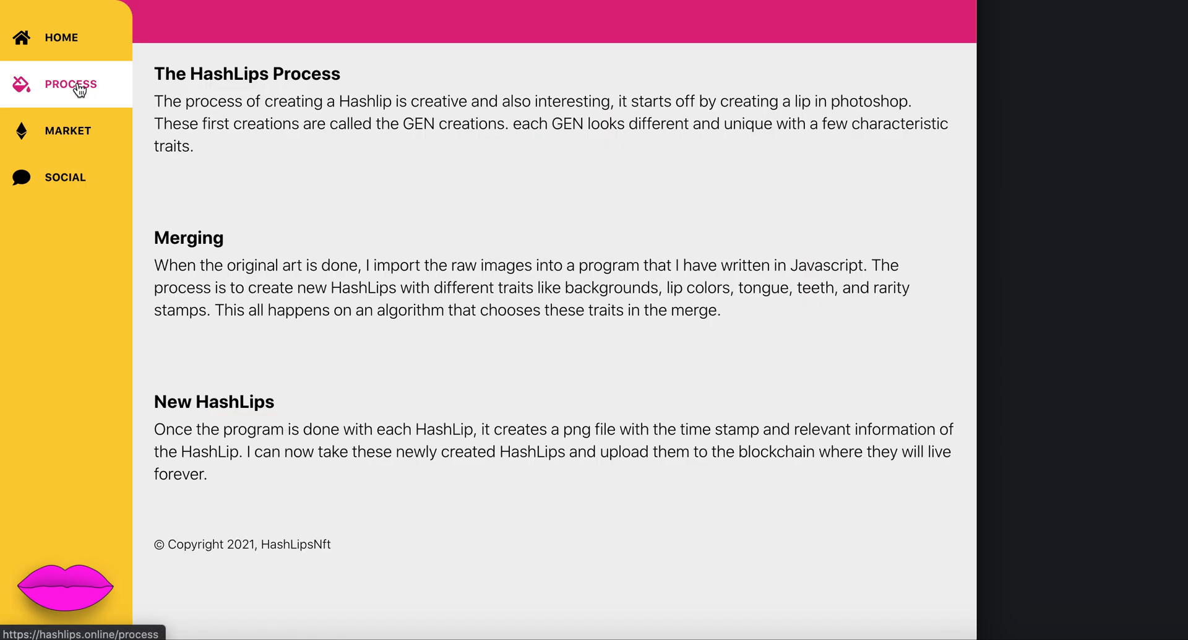
pyautogui.scroll(3)
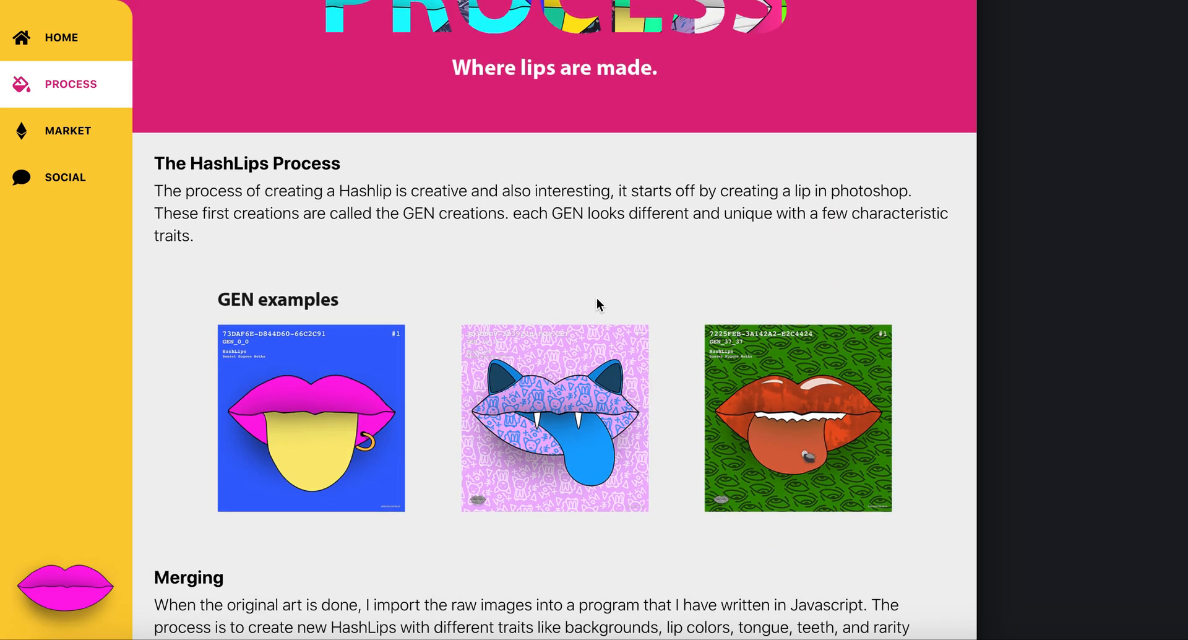
pyautogui.scroll(-3)
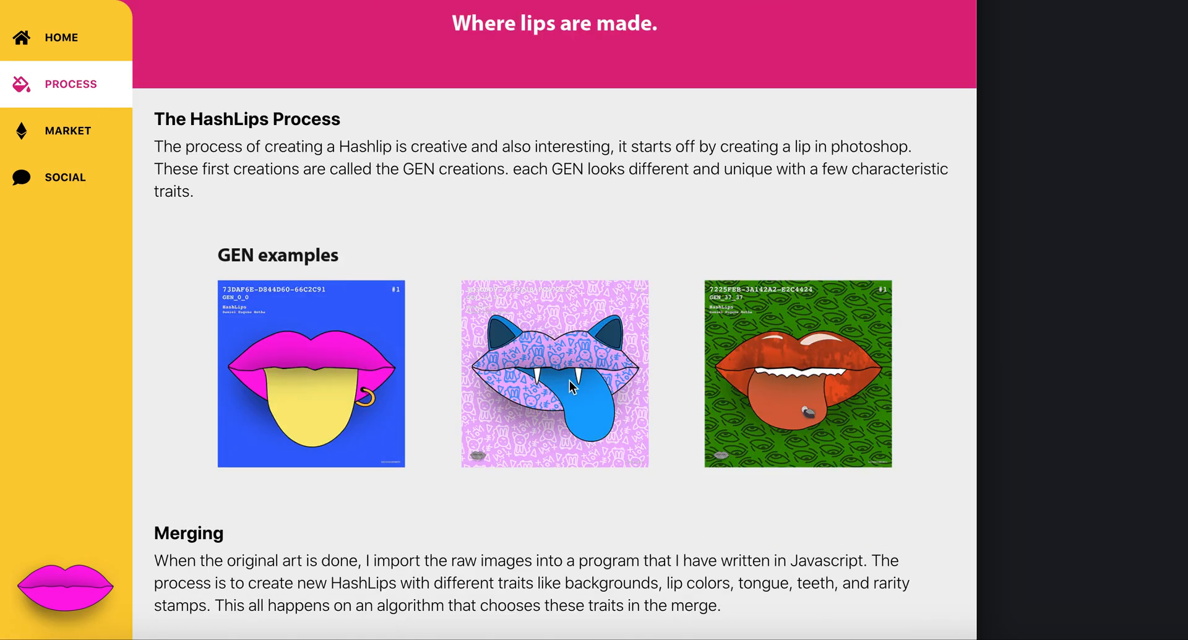
pyautogui.scroll(-3)
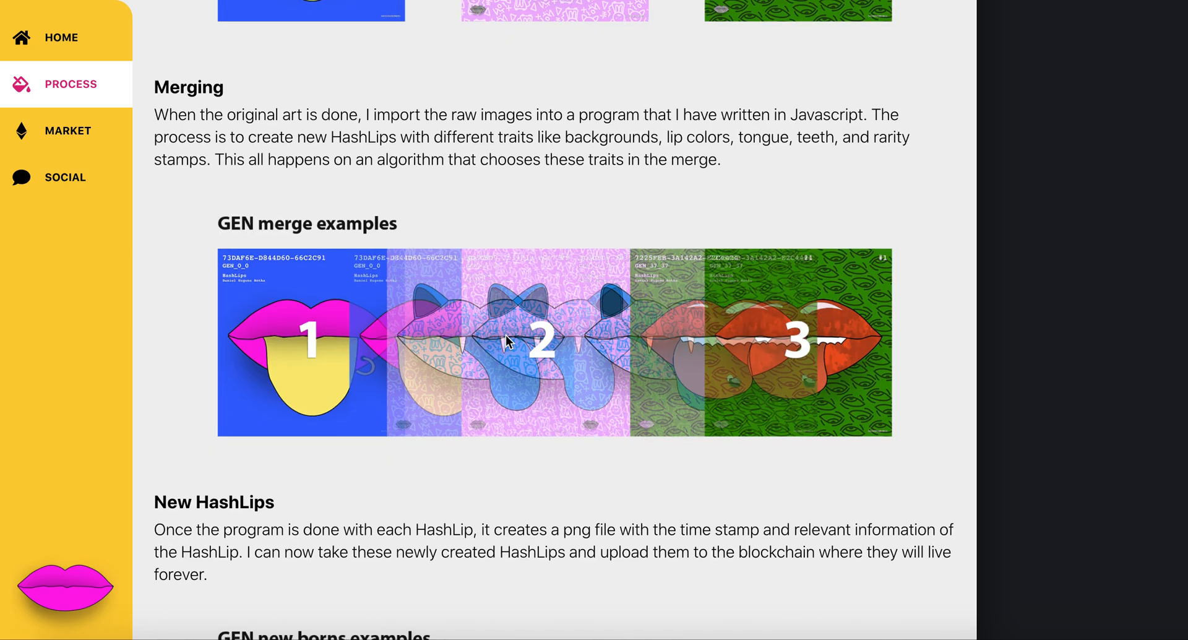
pyautogui.scroll(-3)
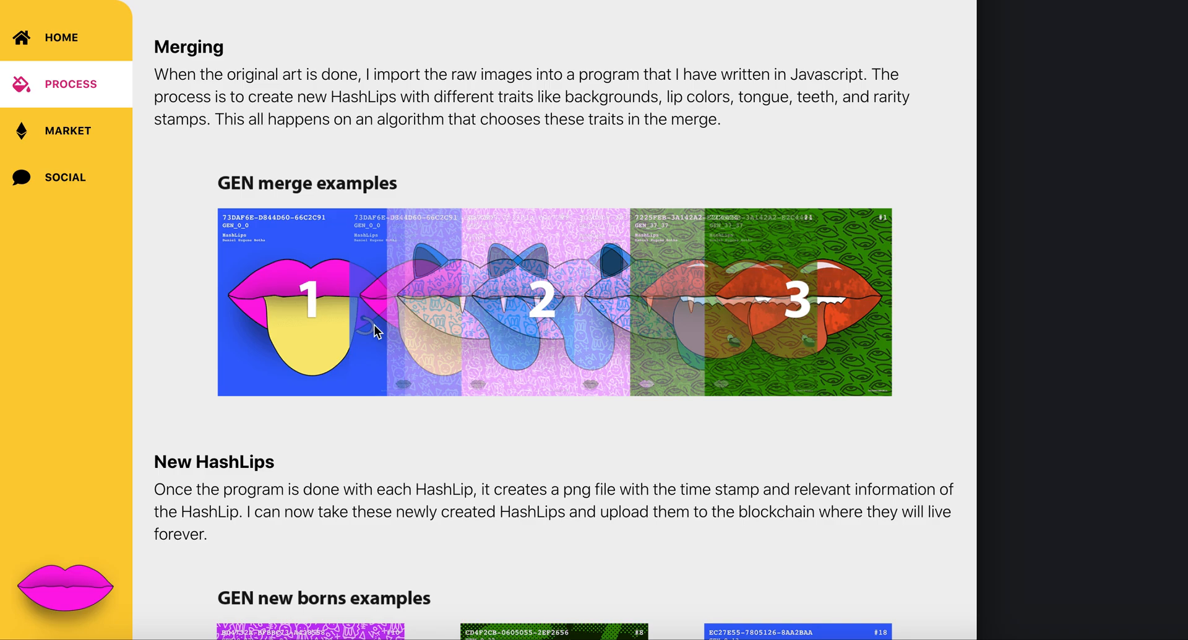
pyautogui.scroll(-3)
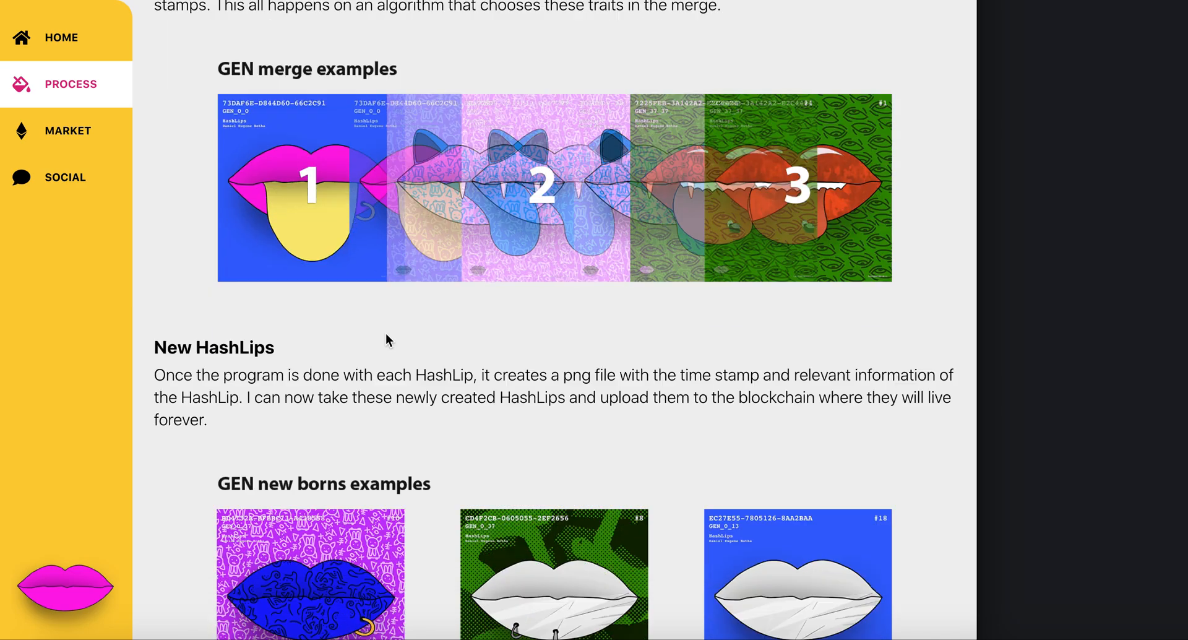
pyautogui.scroll(-3)
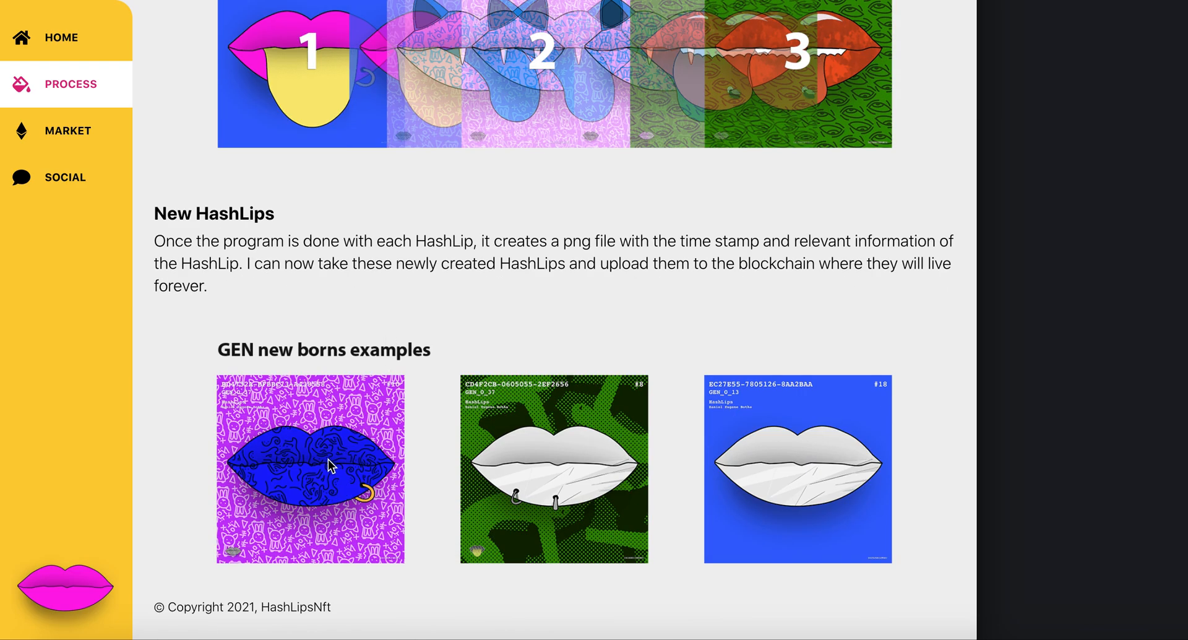
pyautogui.moveTo(523, 520)
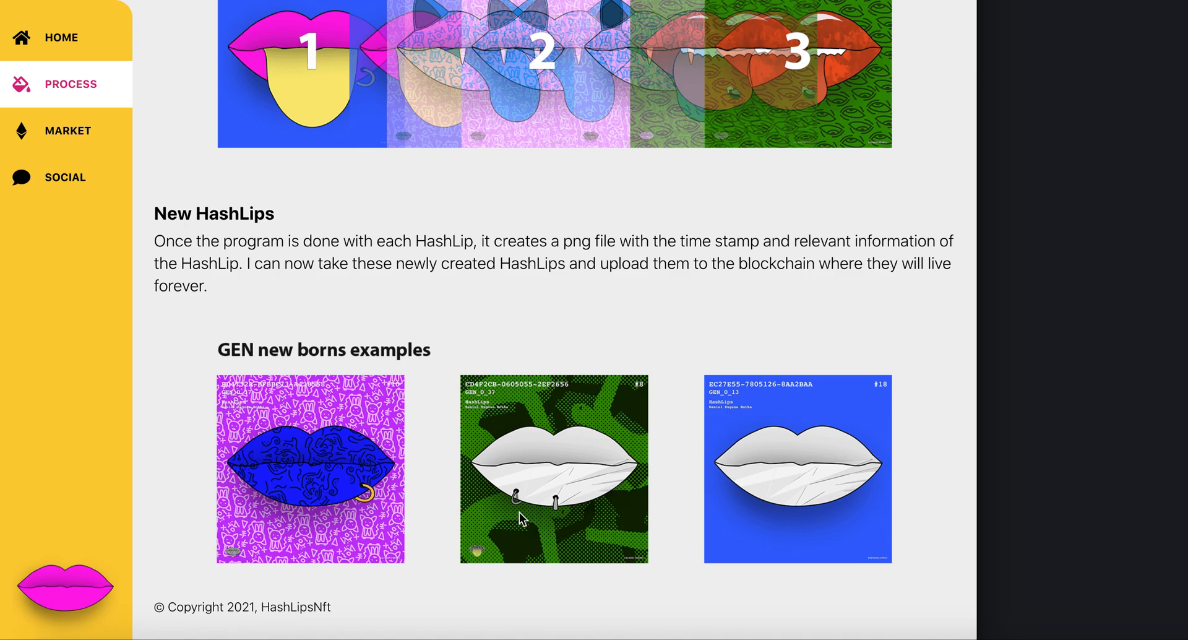
pyautogui.moveTo(512, 423)
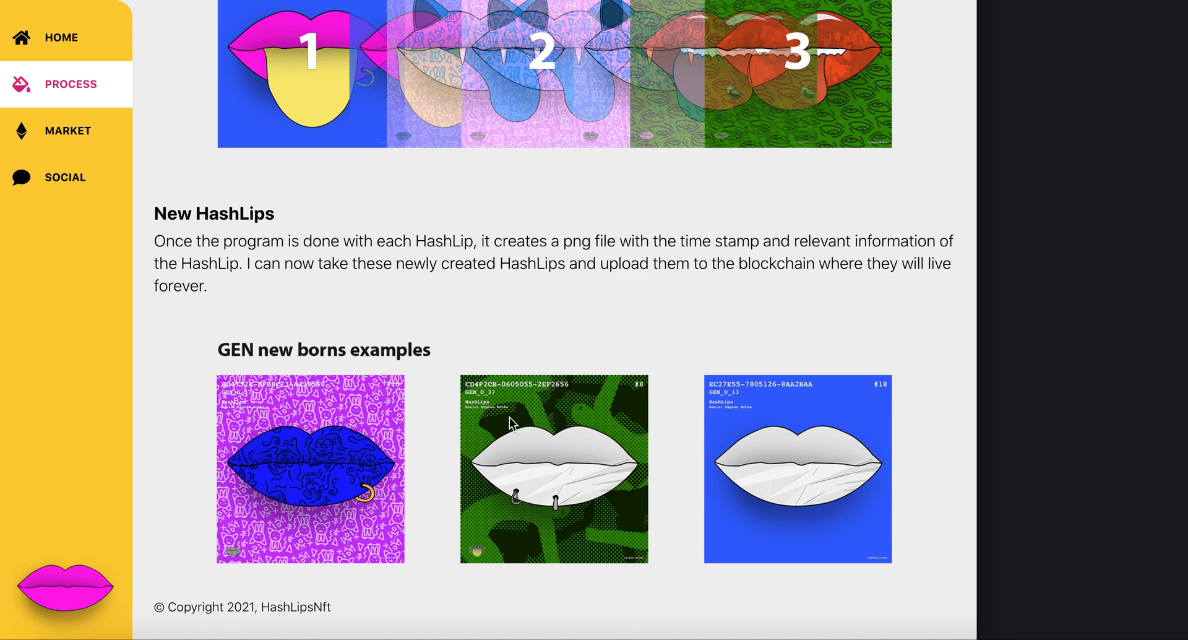
pyautogui.moveTo(477, 377)
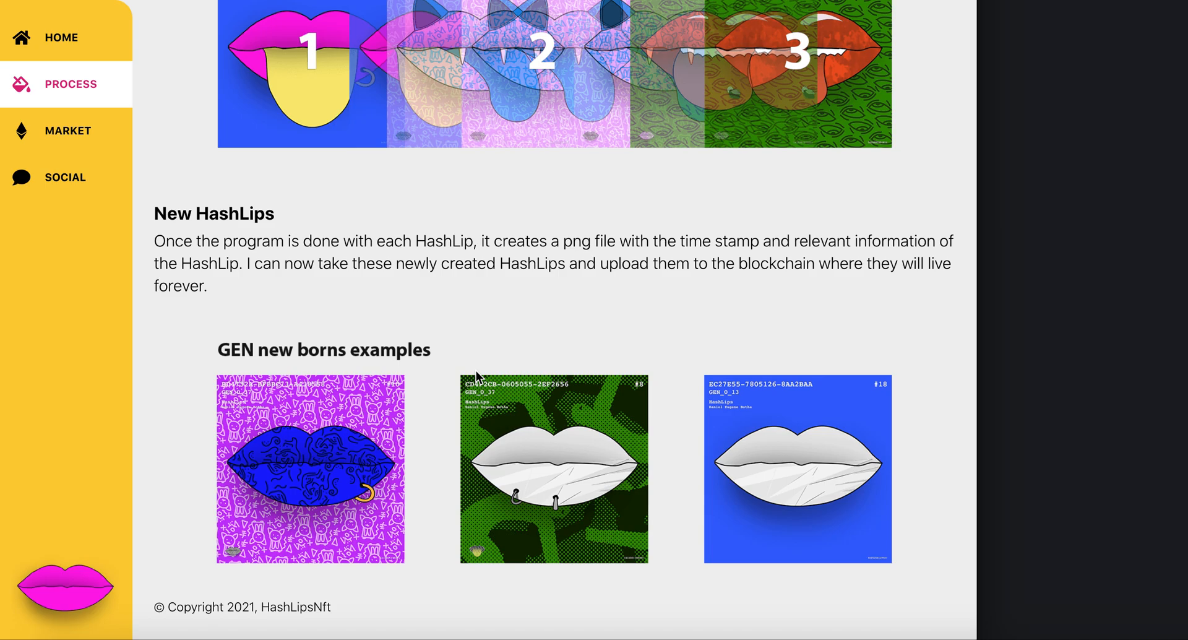
pyautogui.scroll(3)
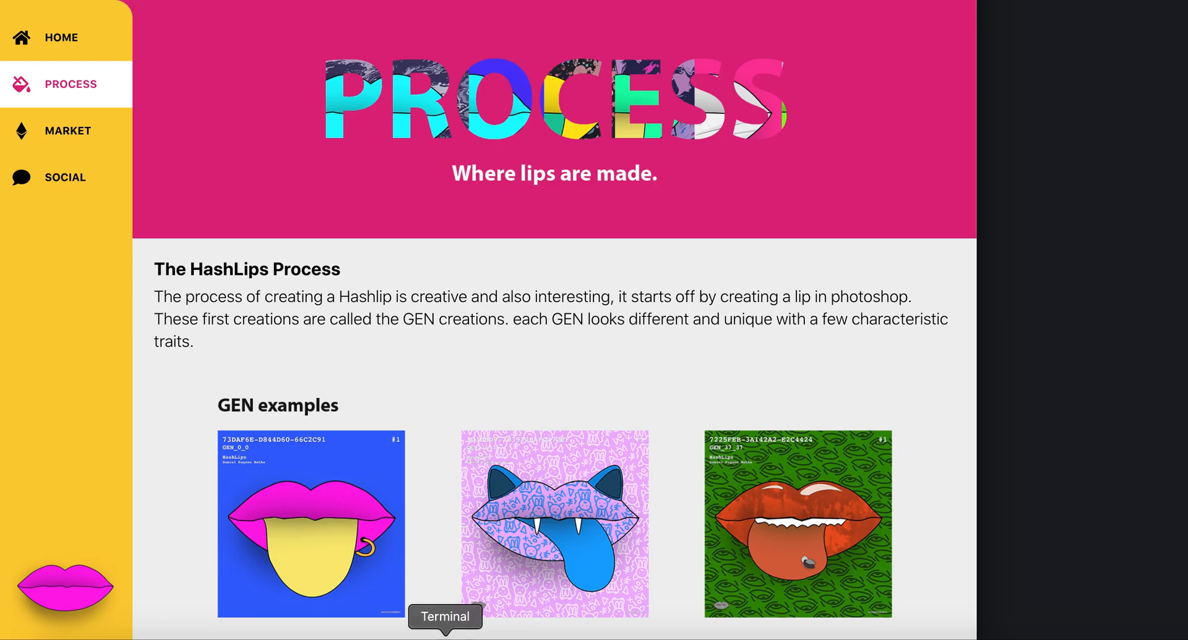
# Open Terminal and enter node index.js, editing it to read 0 0 1 1 1 GEN HashLips.
pyautogui.click(445, 615)
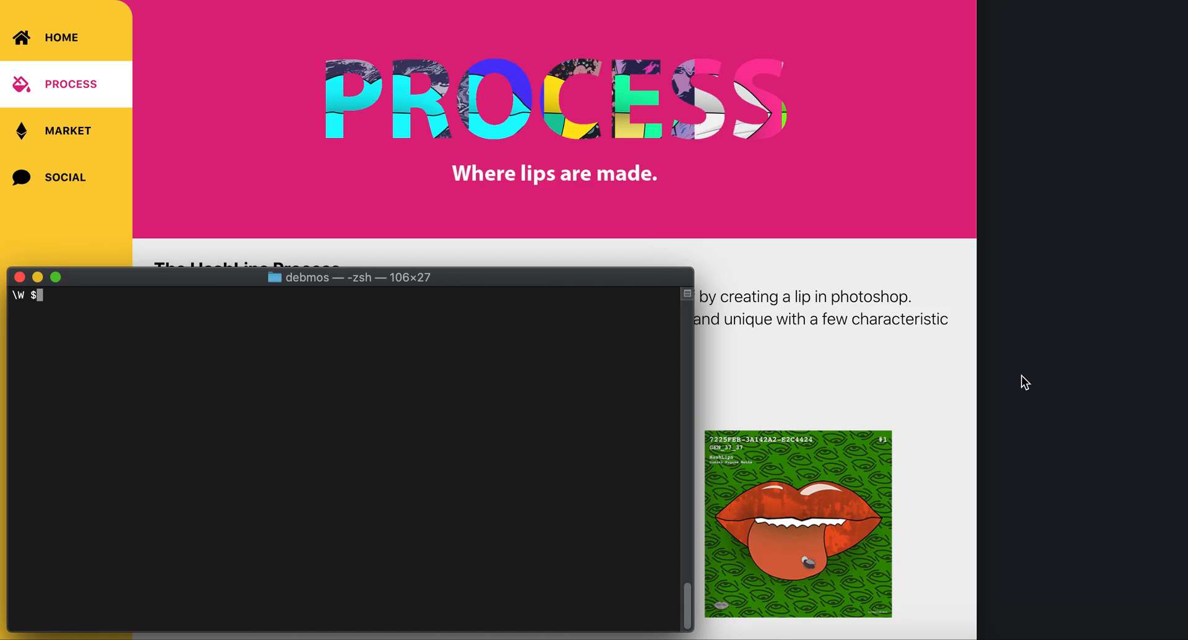
pyautogui.moveTo(80, 629)
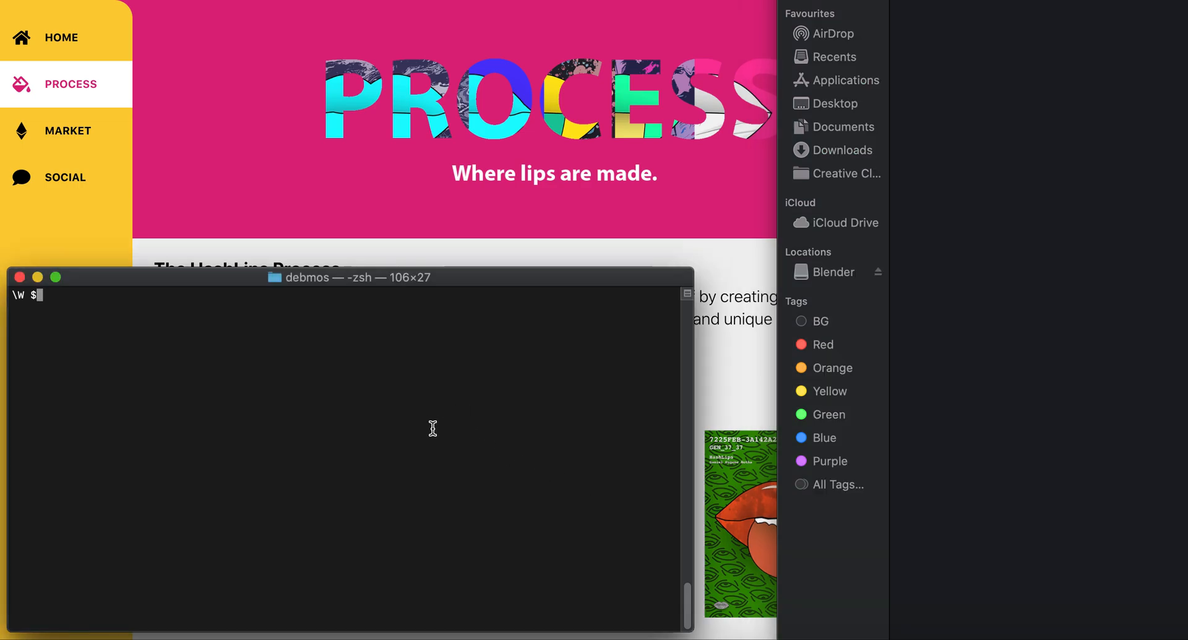
pyautogui.write('node index.js 0 30 1 1 1 FINAL HashLips')
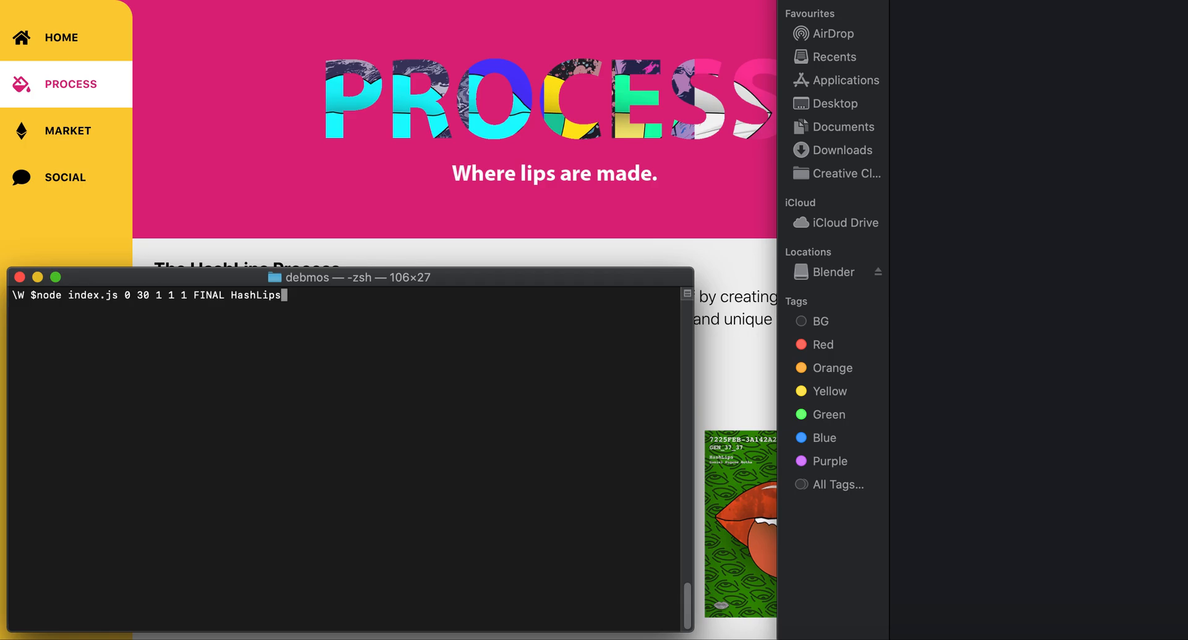
pyautogui.moveTo(283, 360)
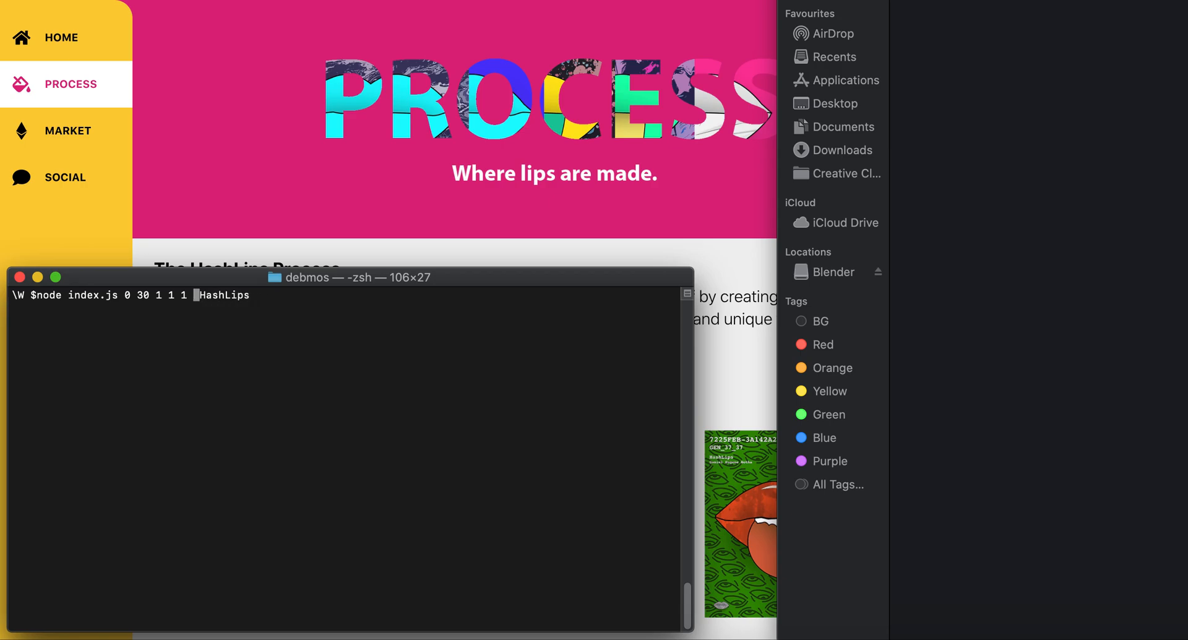
pyautogui.write('GEN')
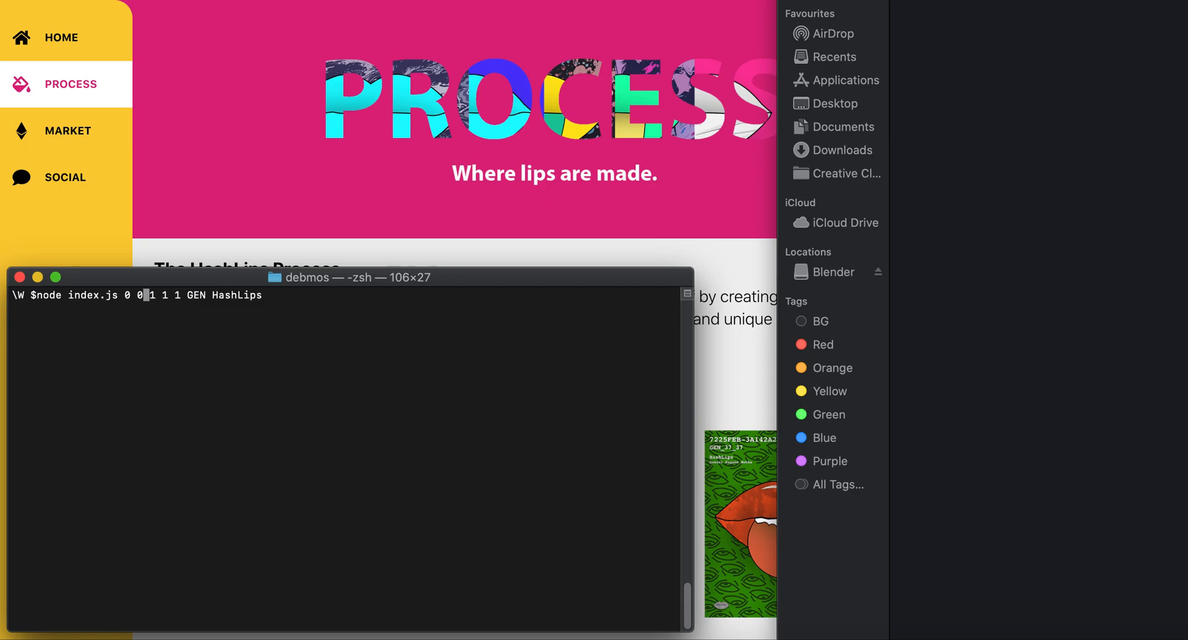
# Run node index.js 0 0 1 1 1 GEN HashLips to create and sign GEN_0_0.
pyautogui.press('Return')
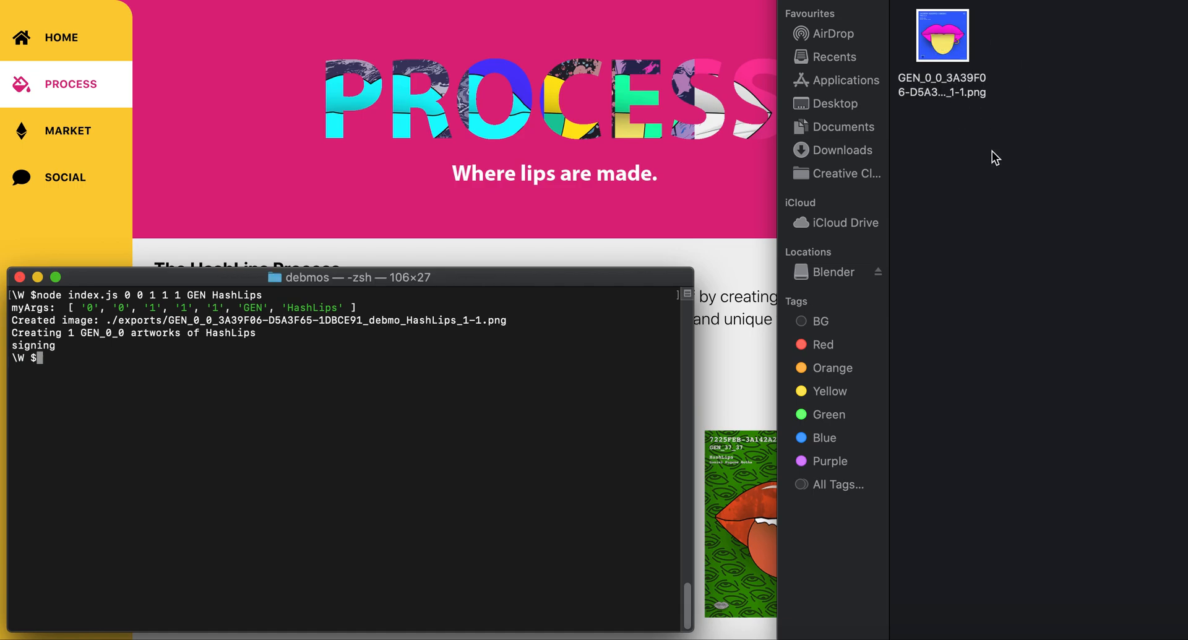
pyautogui.moveTo(957, 47)
pyautogui.write('node index.js 0 0 1 1 1 GEN HashLips')
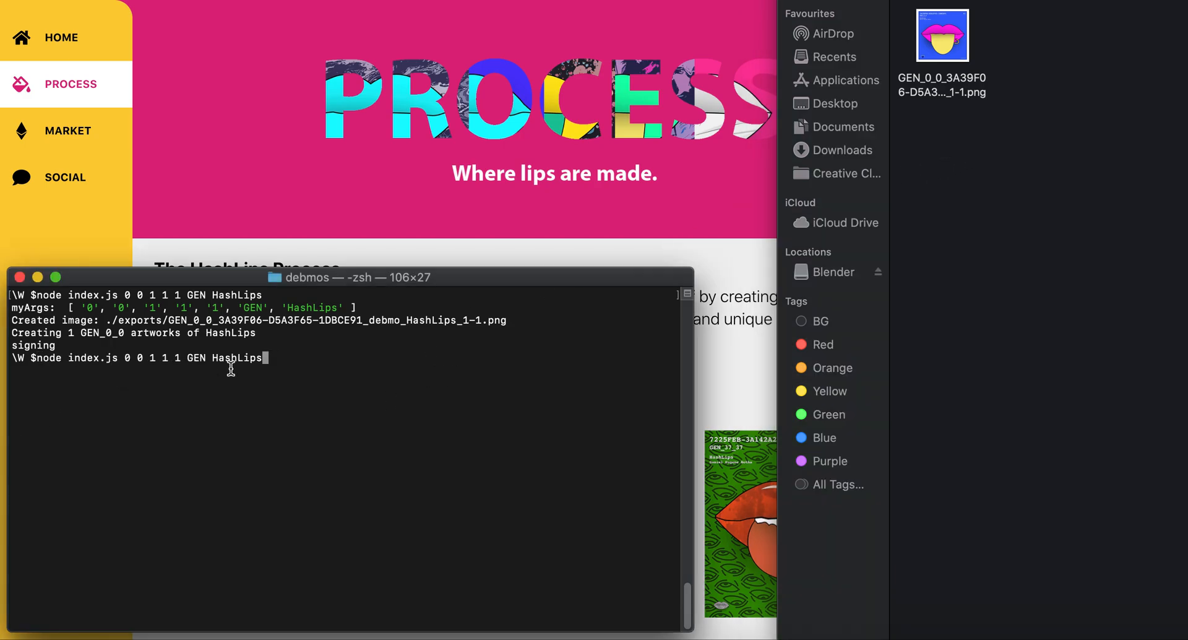
pyautogui.moveTo(312, 383)
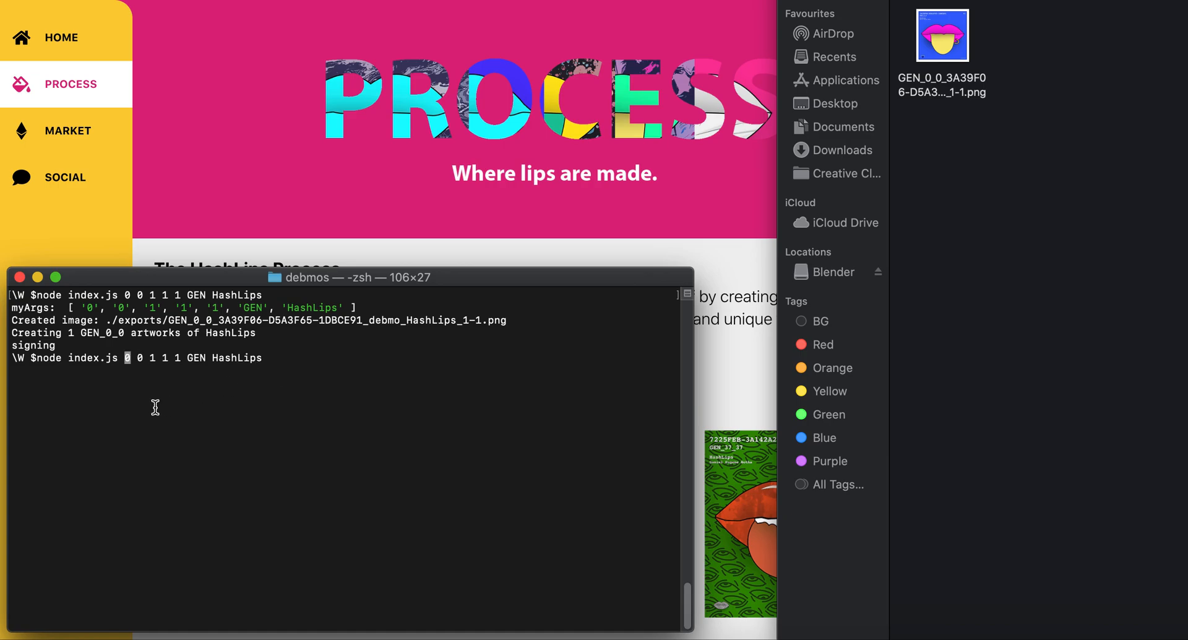
pyautogui.moveTo(155, 360)
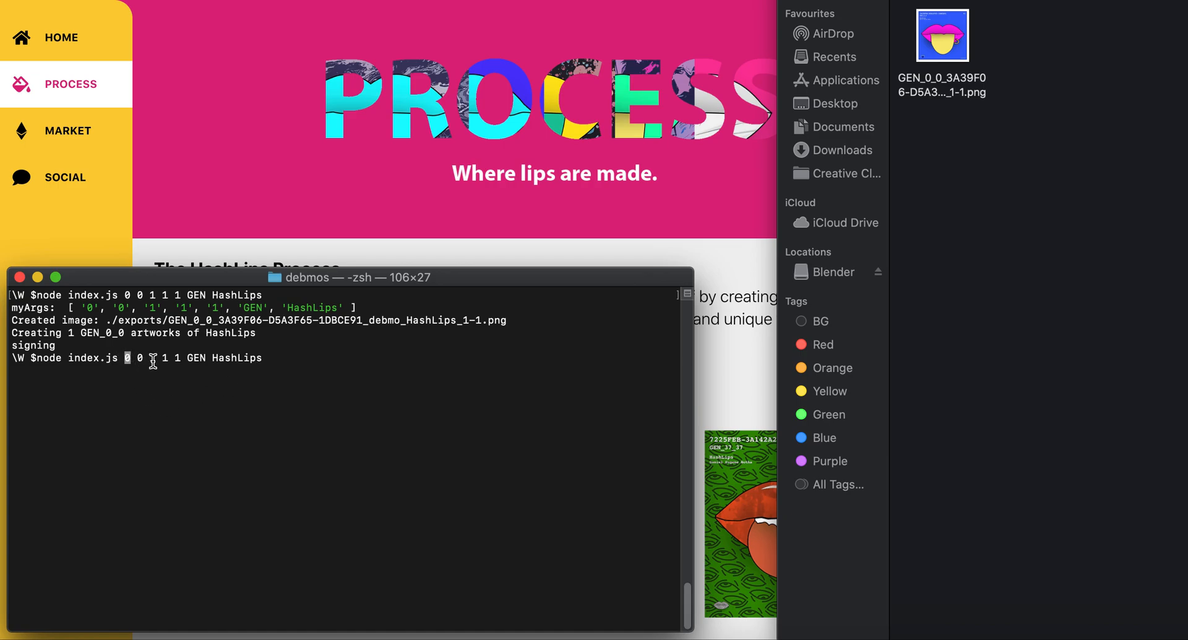
pyautogui.moveTo(226, 365)
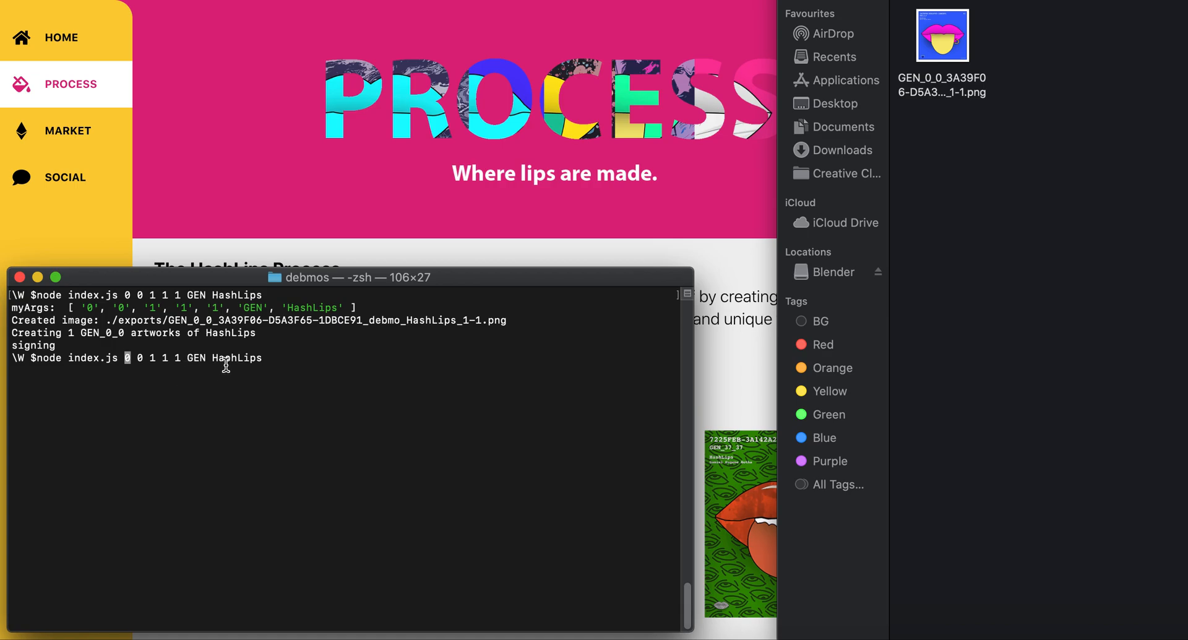
pyautogui.moveTo(107, 378)
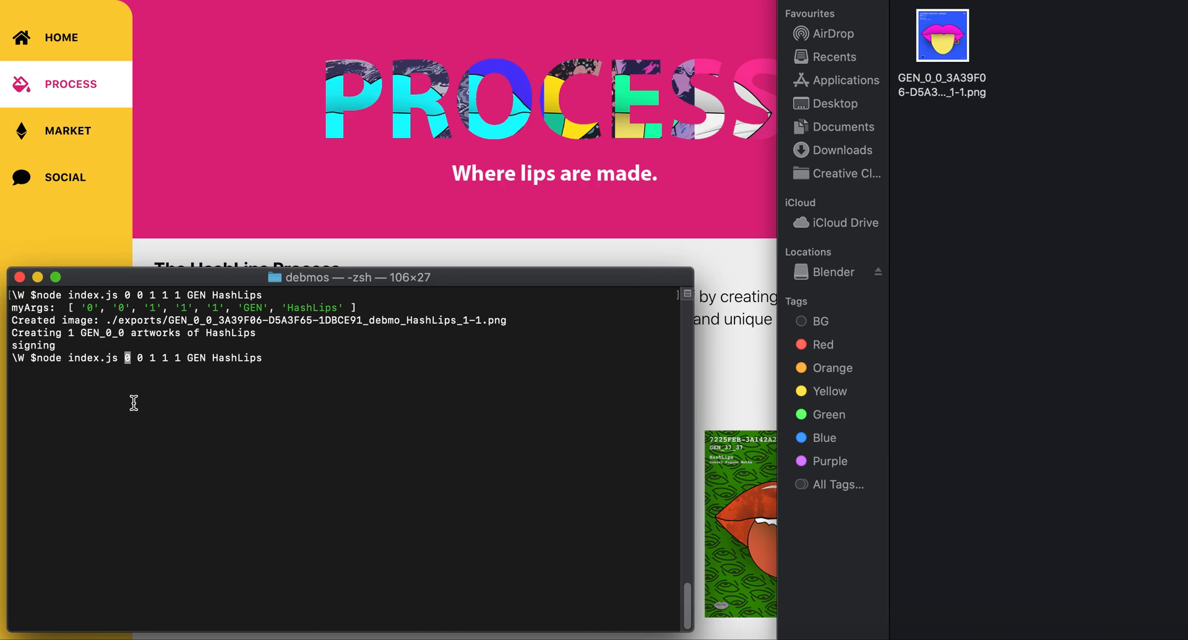
pyautogui.moveTo(137, 413)
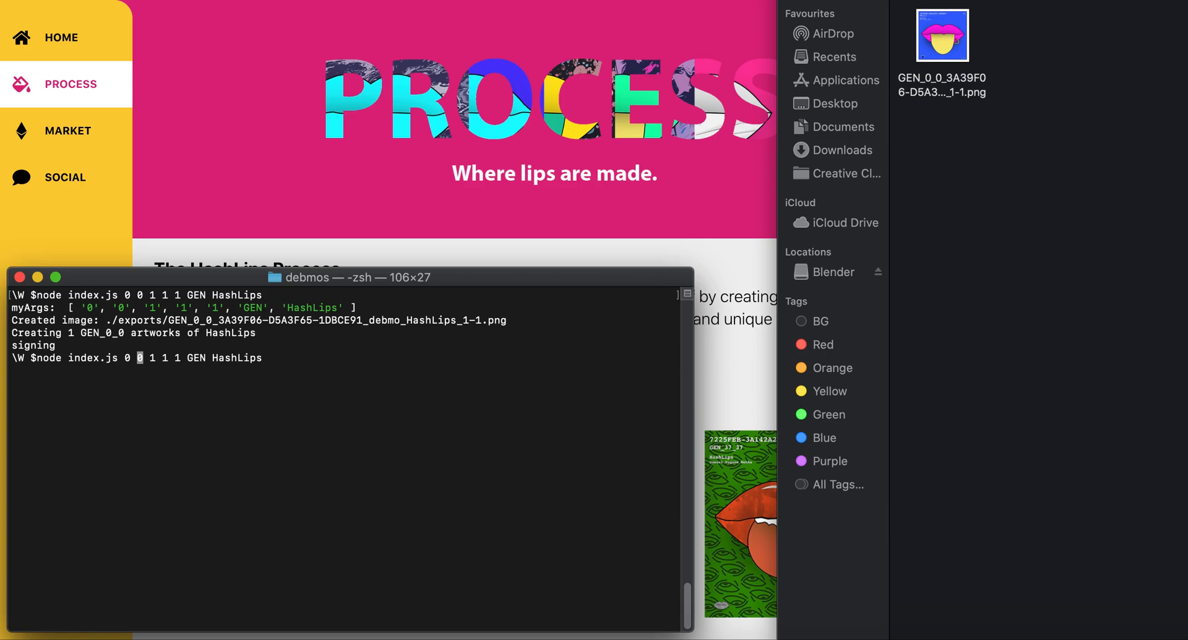
# Change the second argument to 10 and run node index.js 0 10 1 1 1 GEN HashLips.
pyautogui.press('Right')
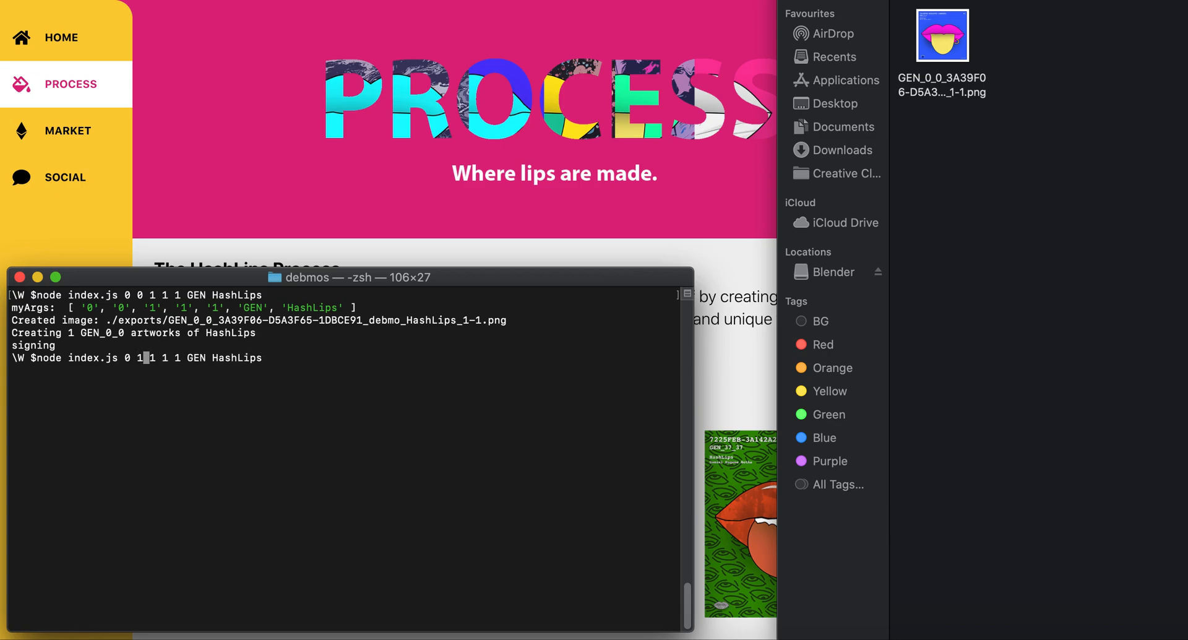
pyautogui.write('0')
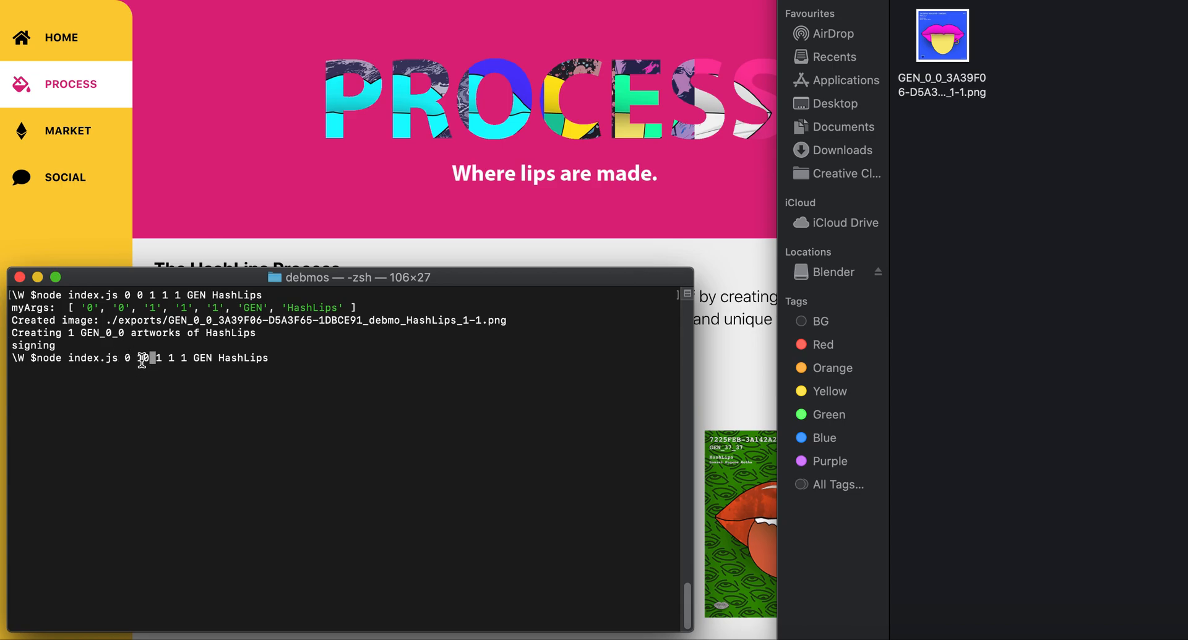
pyautogui.write('1')
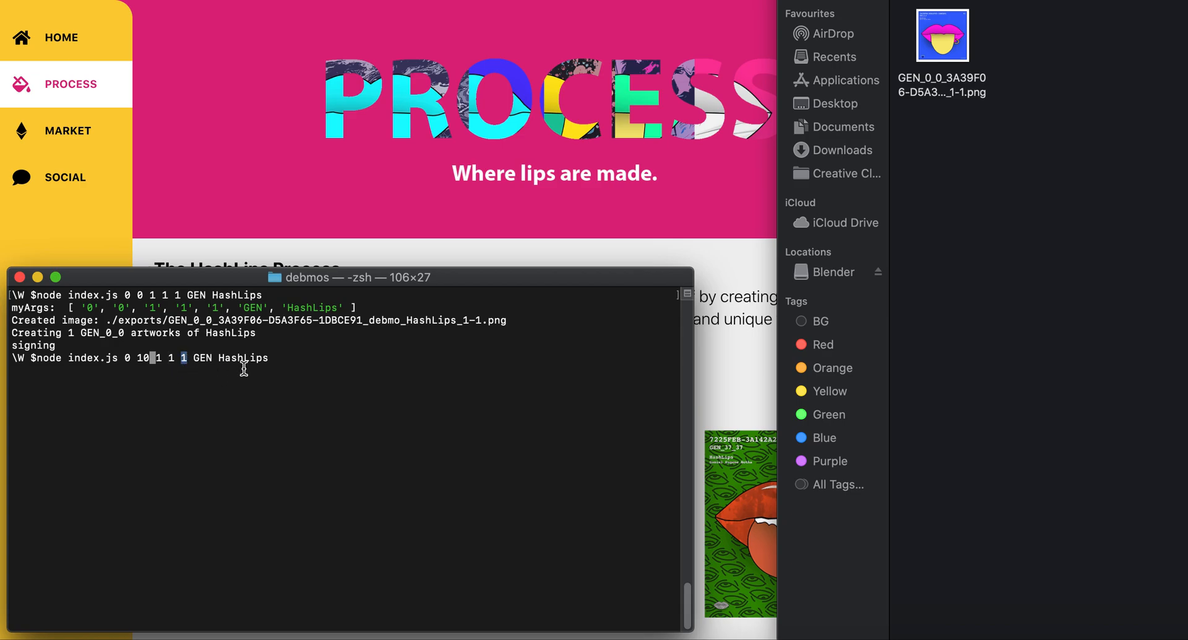
pyautogui.press('Return')
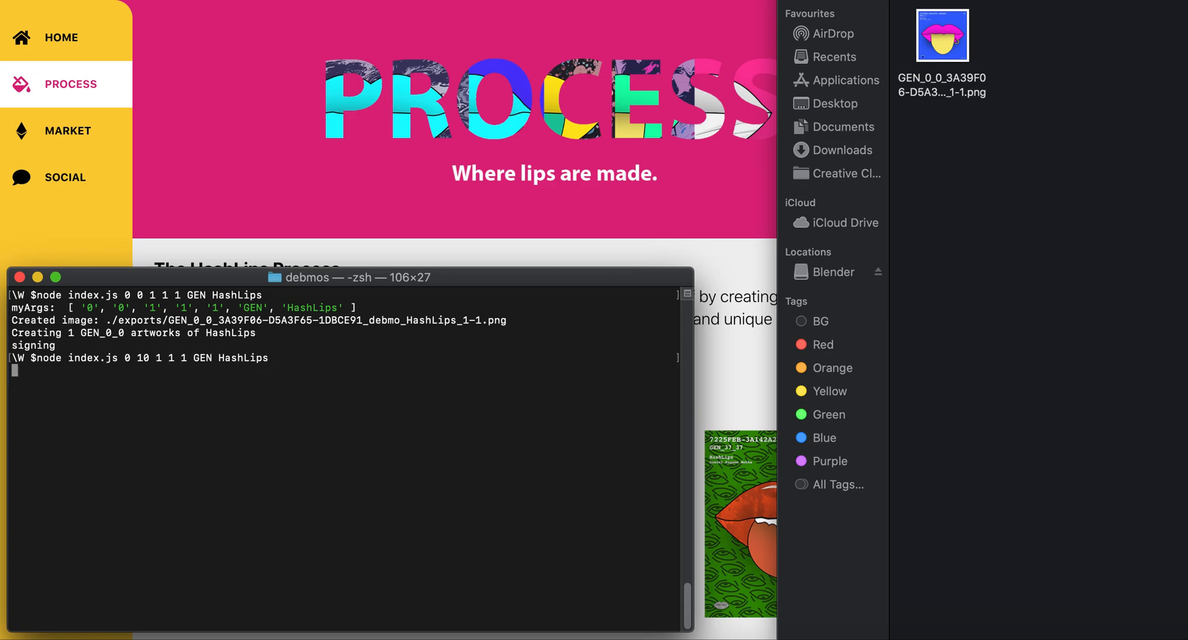
# Finish the GEN_0_10 run and select the new yellow artwork in Finder.
pyautogui.press('Return')
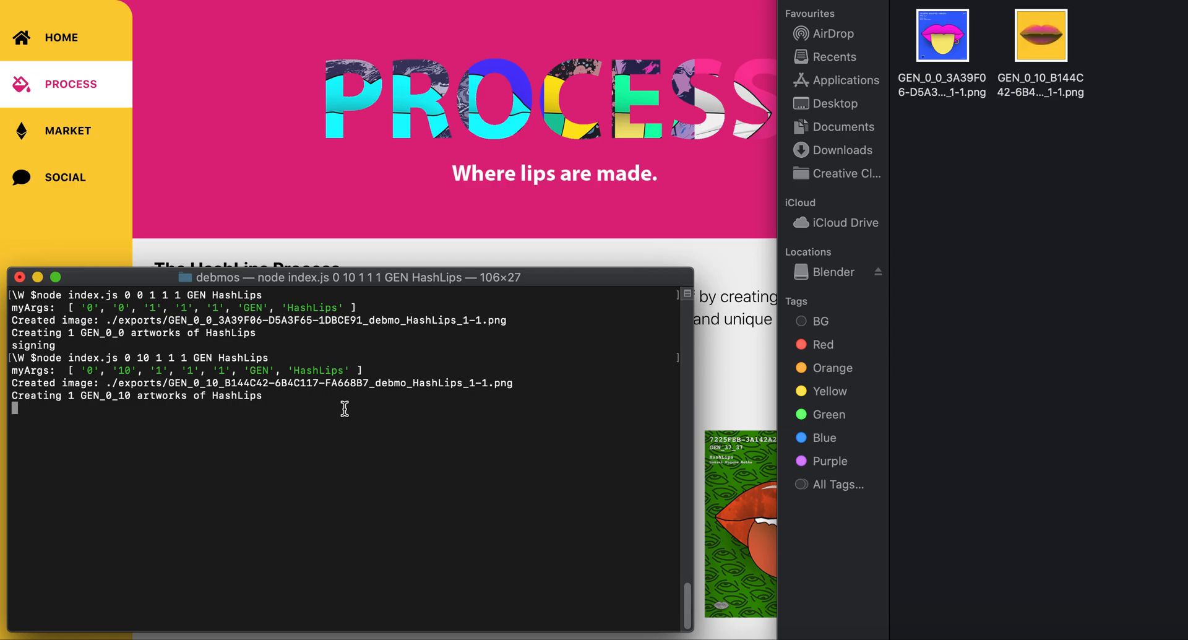
pyautogui.click(1040, 36)
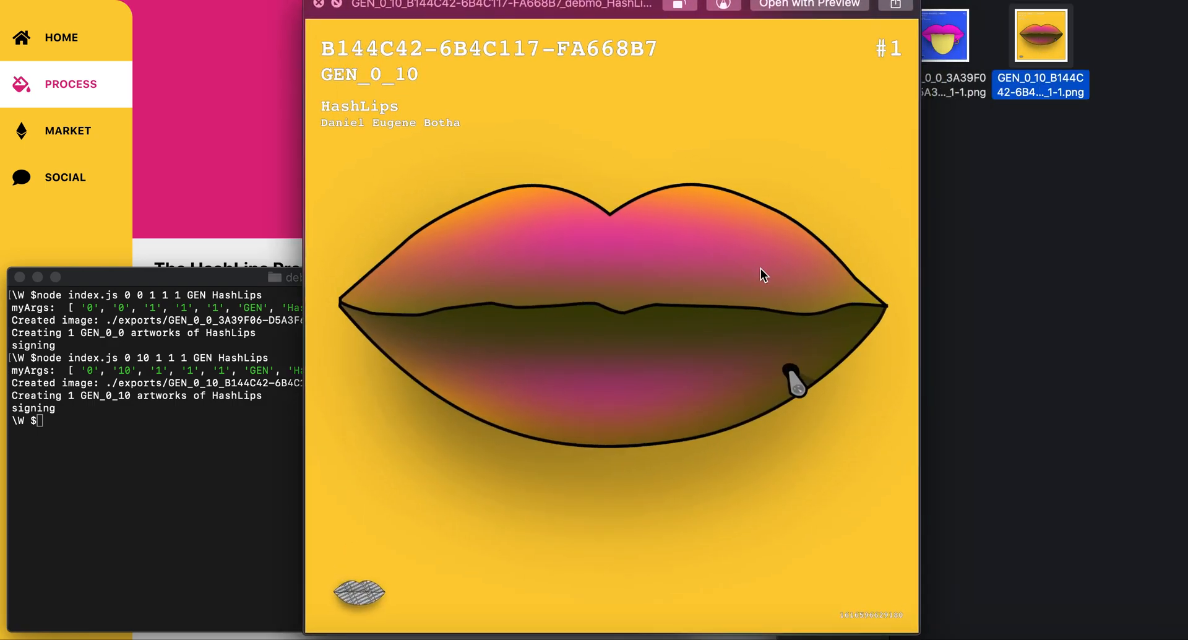
pyautogui.moveTo(567, 531)
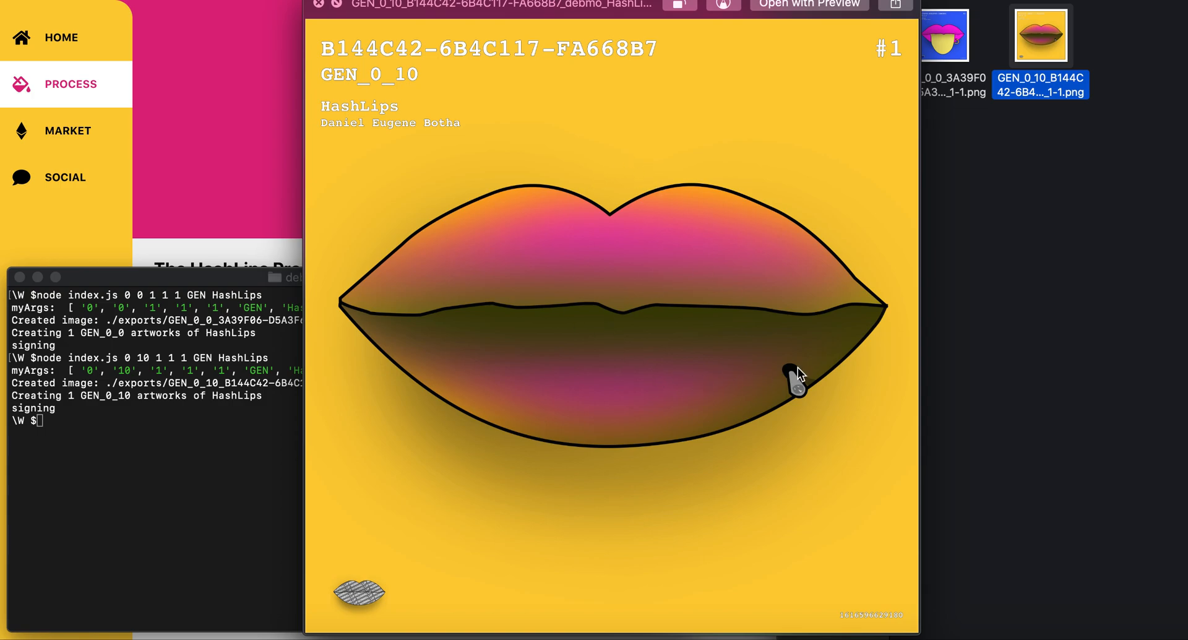
pyautogui.moveTo(584, 476)
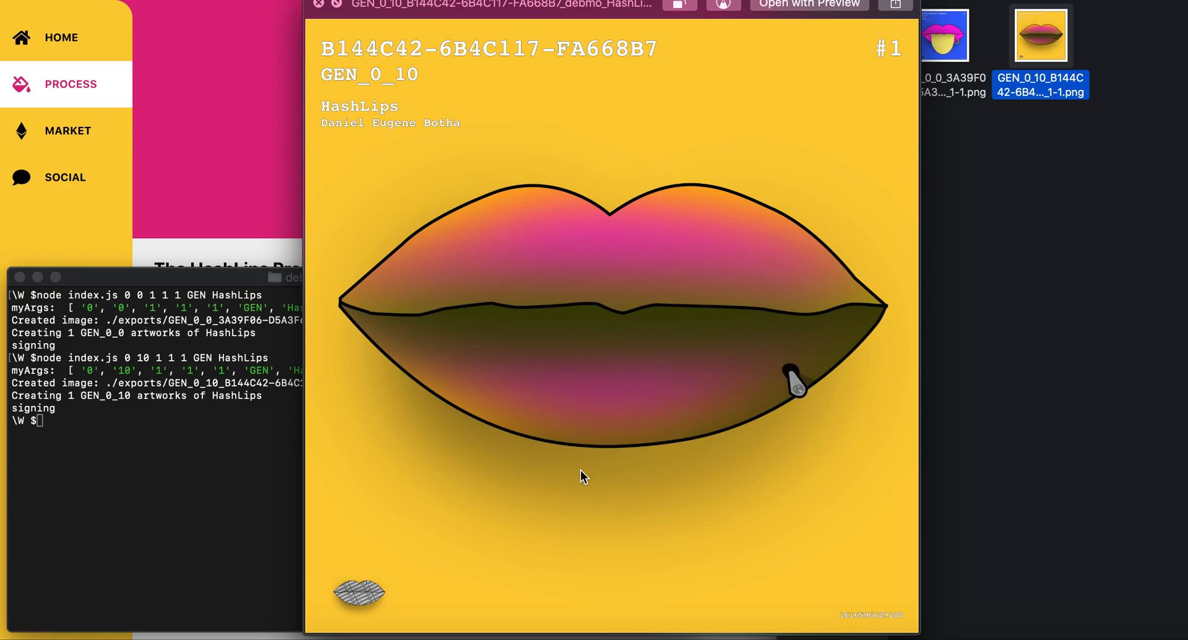
pyautogui.moveTo(347, 600)
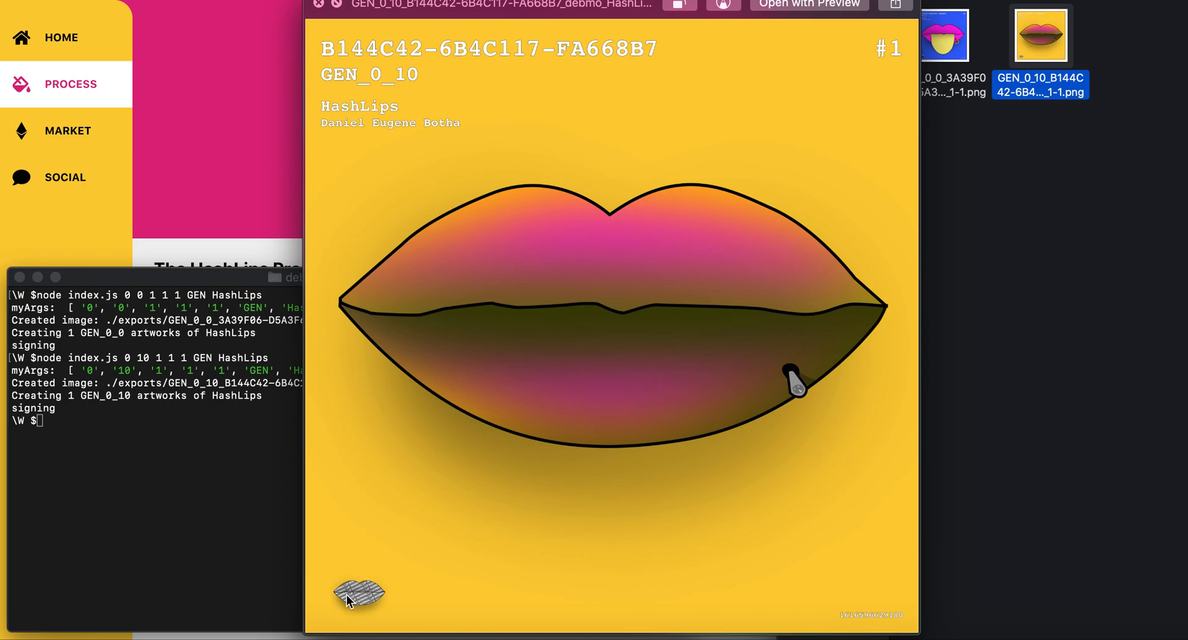
pyautogui.moveTo(341, 596)
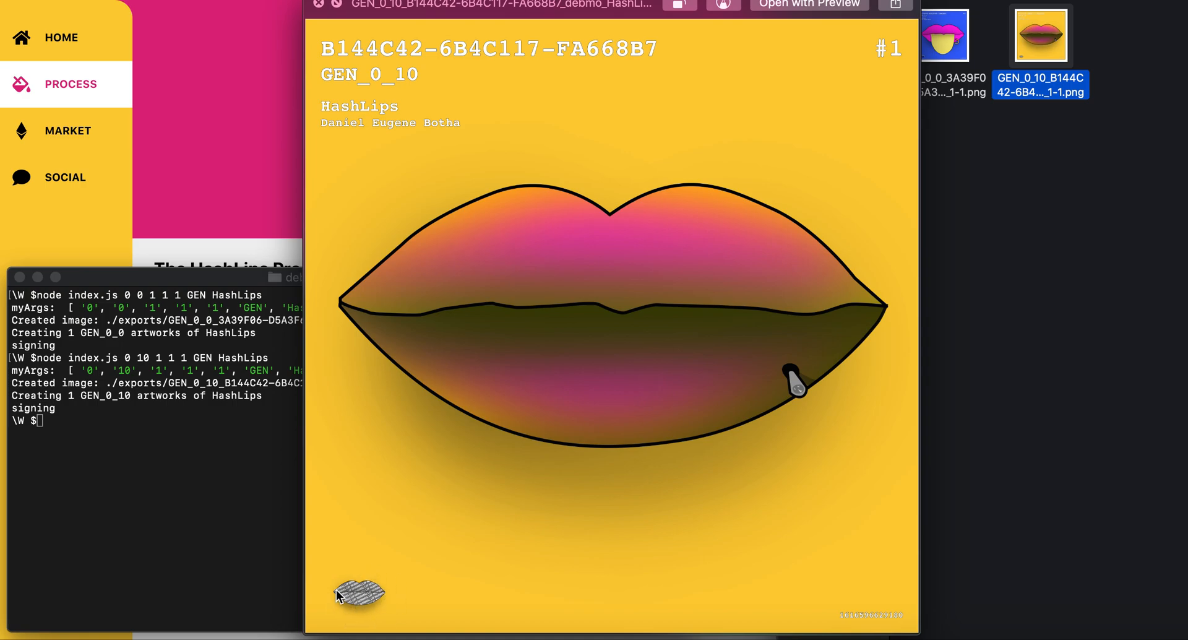
pyautogui.moveTo(392, 74)
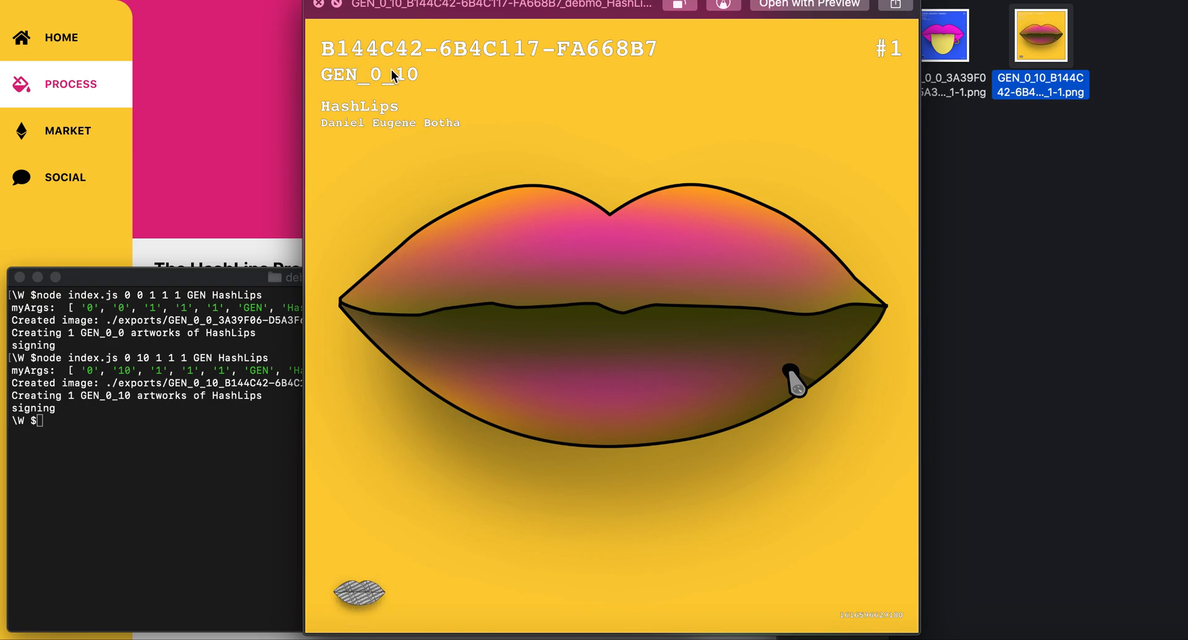
pyautogui.moveTo(763, 68)
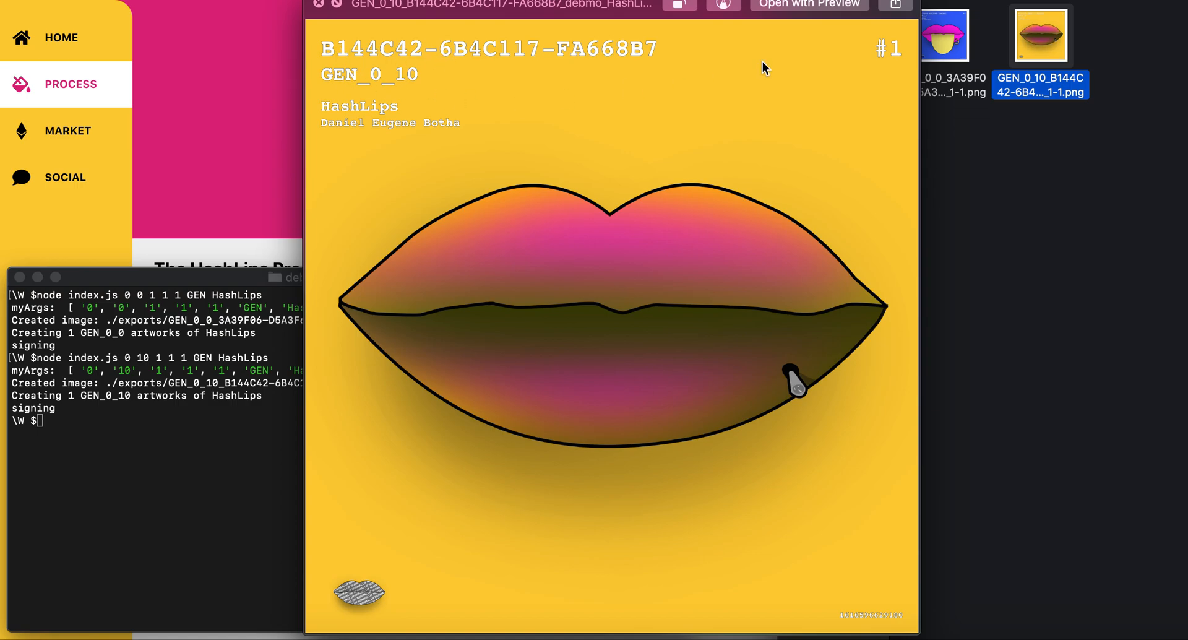
pyautogui.moveTo(882, 53)
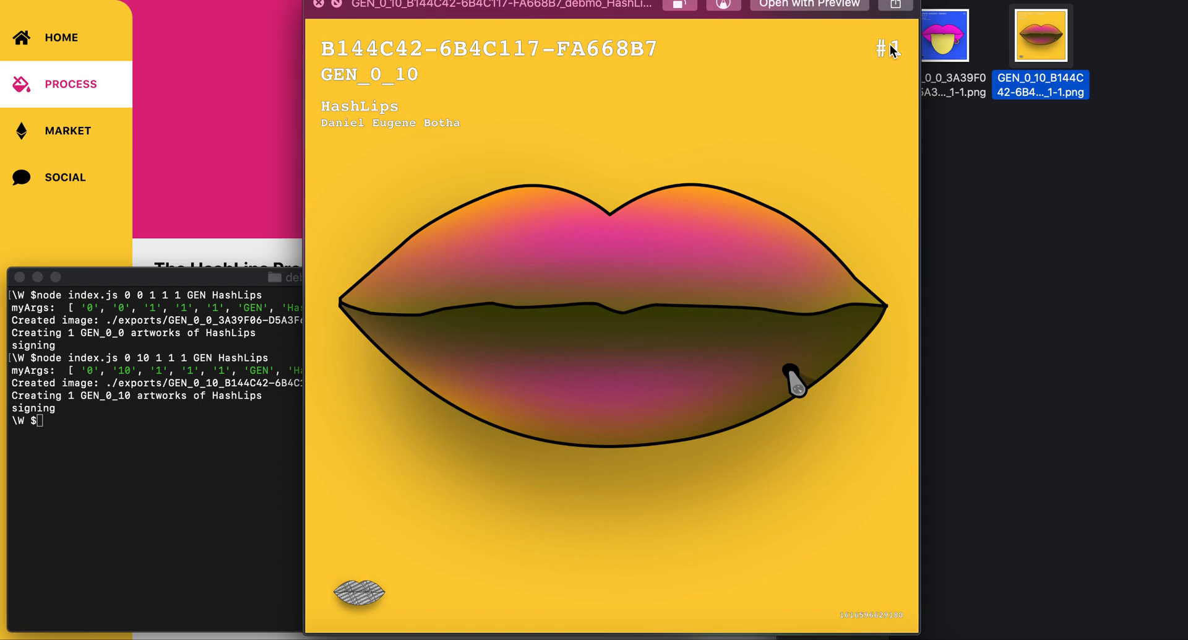
pyautogui.moveTo(892, 53)
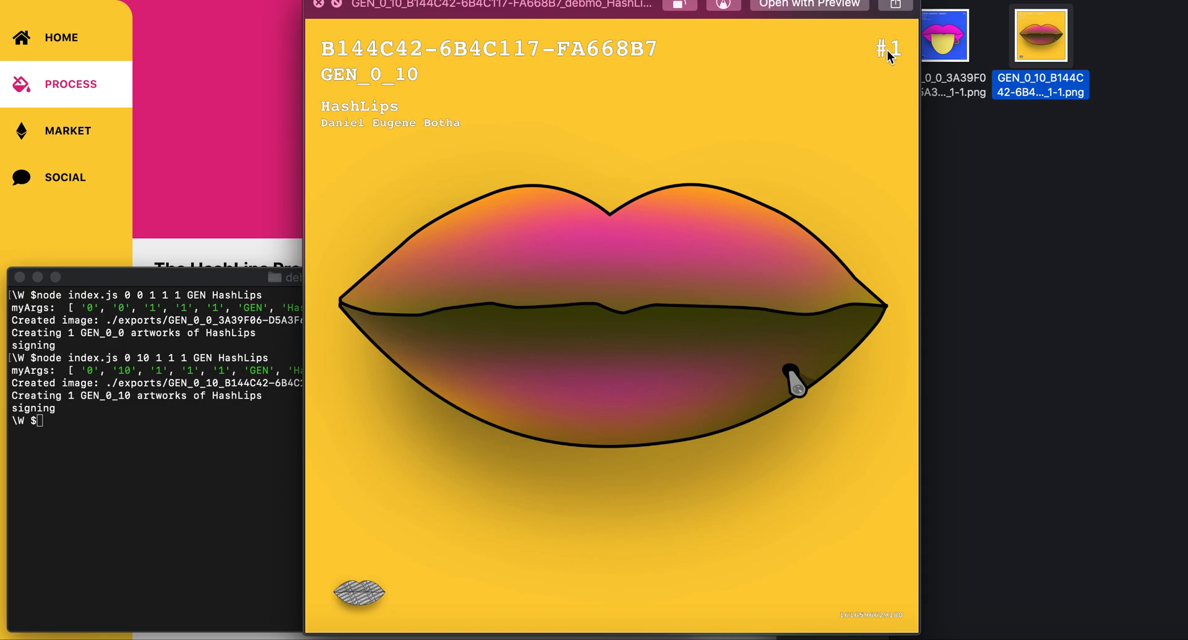
pyautogui.moveTo(499, 164)
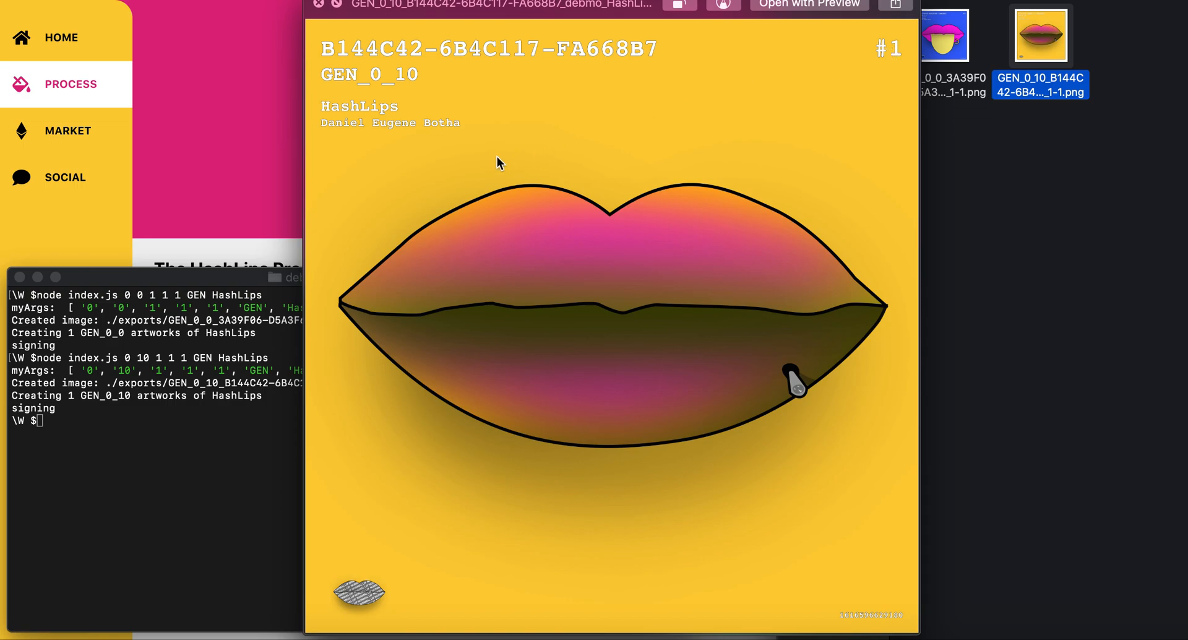
pyautogui.moveTo(560, 215)
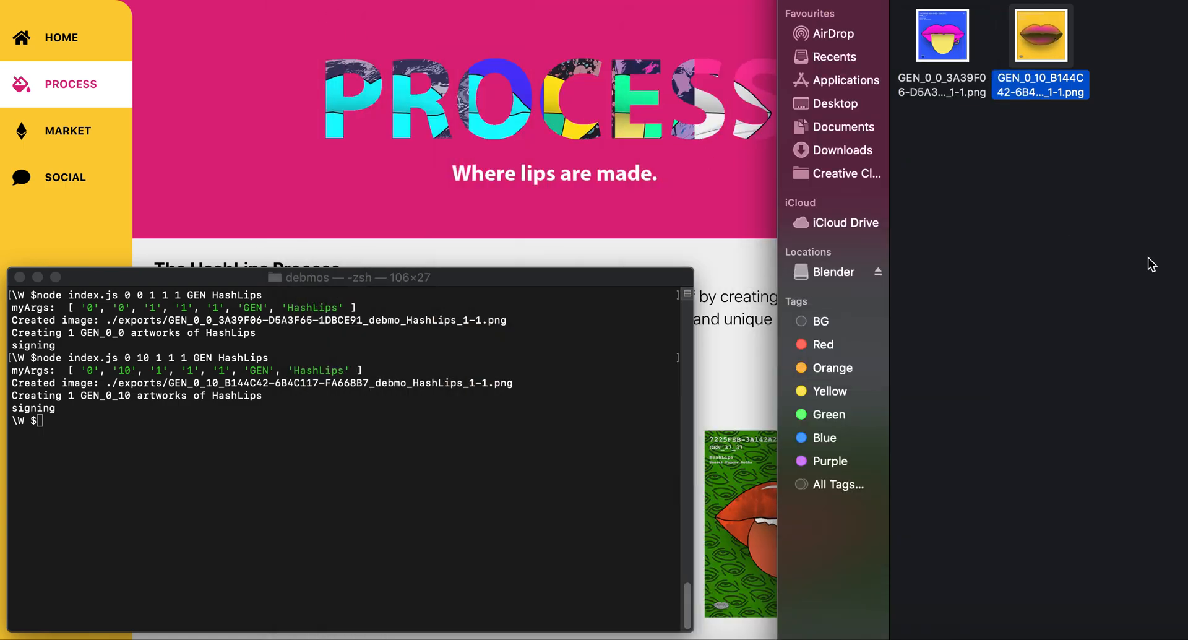
# Generate GEN_45_45, then enter node index.js 46 46 1 1 1 GEN HashLips.
pyautogui.click(942, 36)
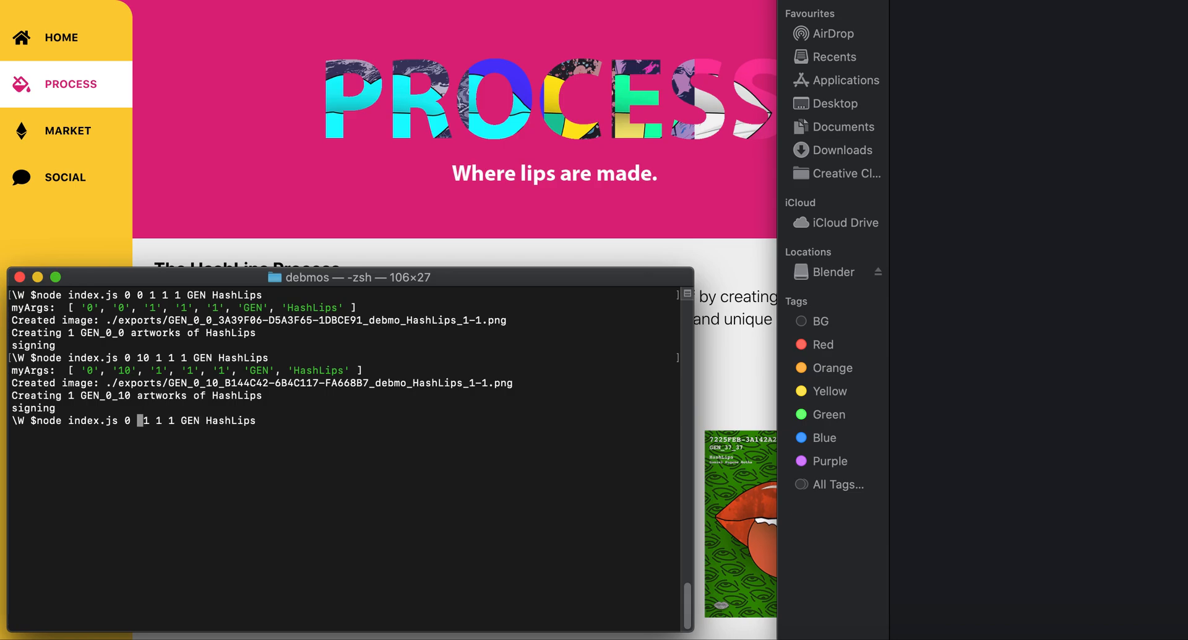
pyautogui.write('45')
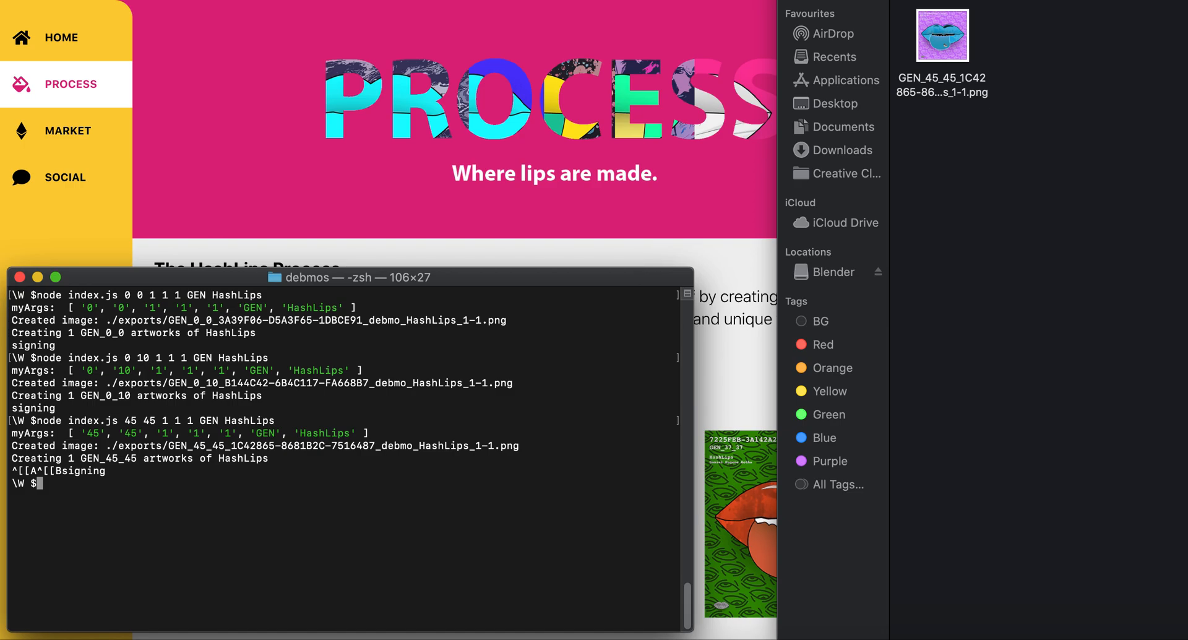
pyautogui.write('node index.js 45 45 1 1 1 GEN HashLips')
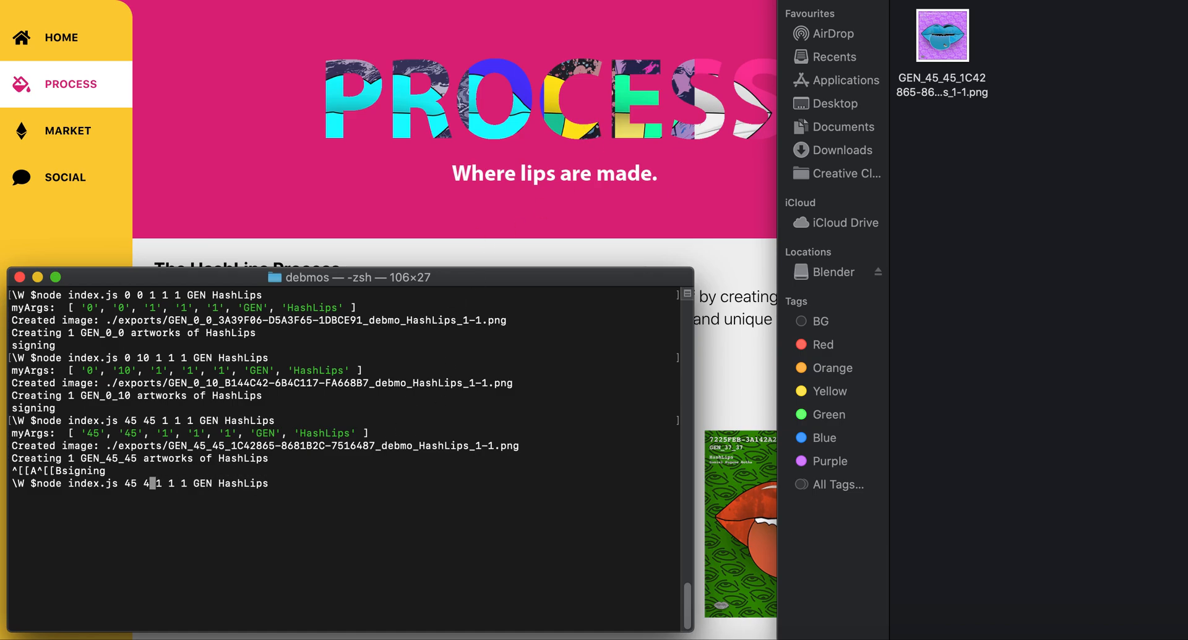
pyautogui.press('Return')
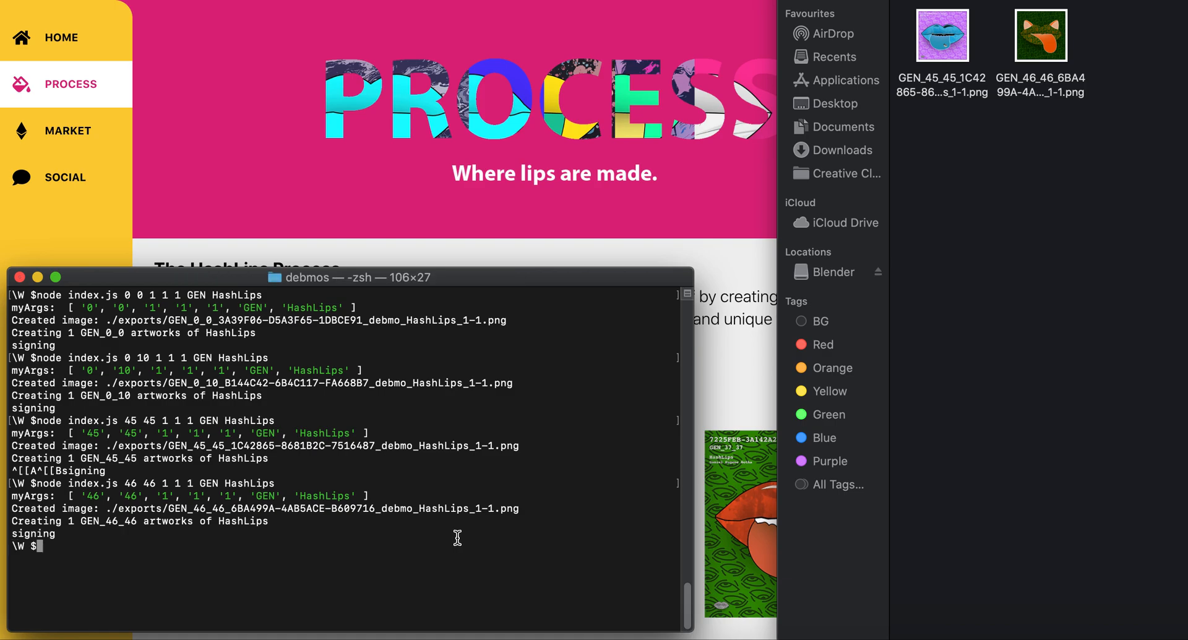
pyautogui.write('node index.js 46 46 1 1 1 GEN HashLips')
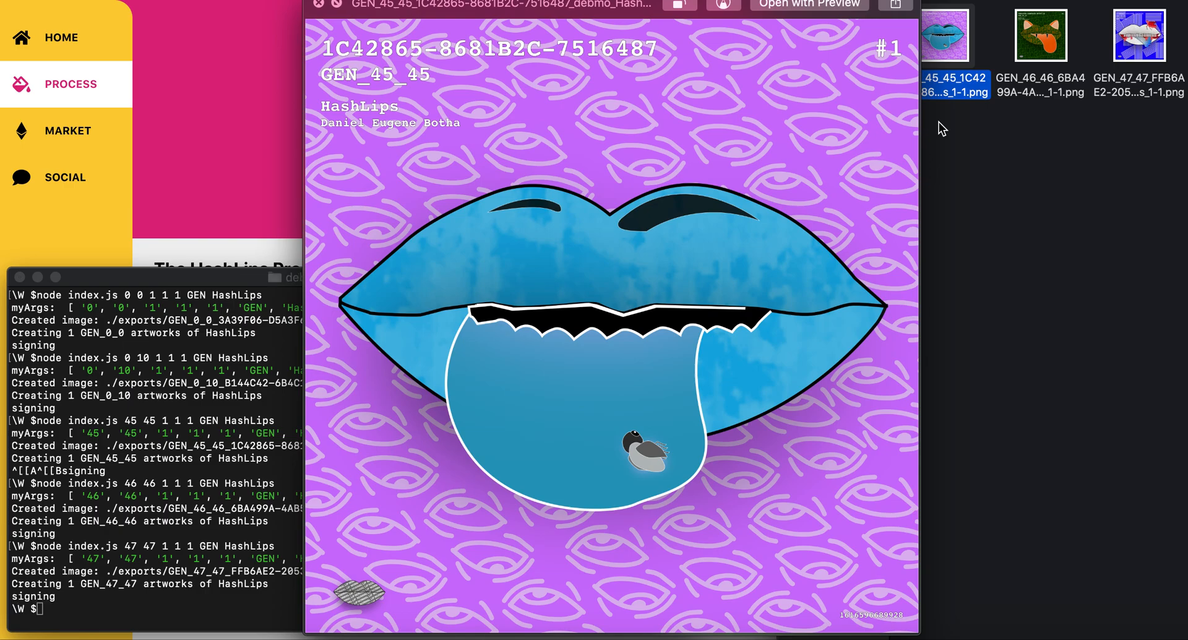
pyautogui.moveTo(564, 134)
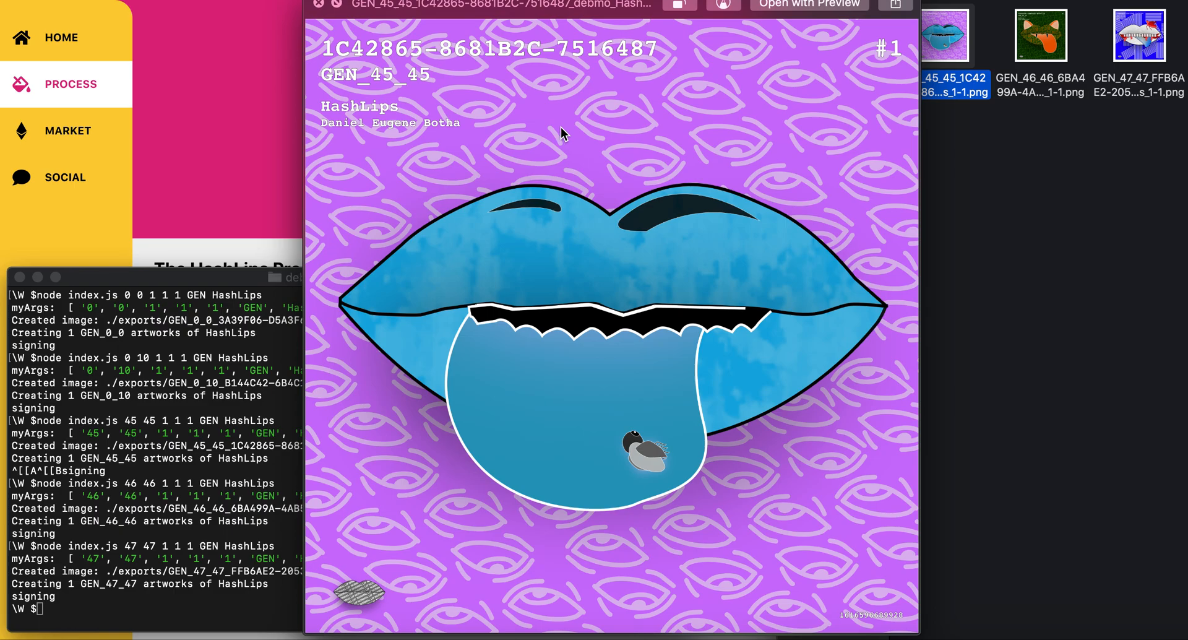
# Preview the green cat-eared GEN_46_46 artwork in Finder.
pyautogui.click(1040, 36)
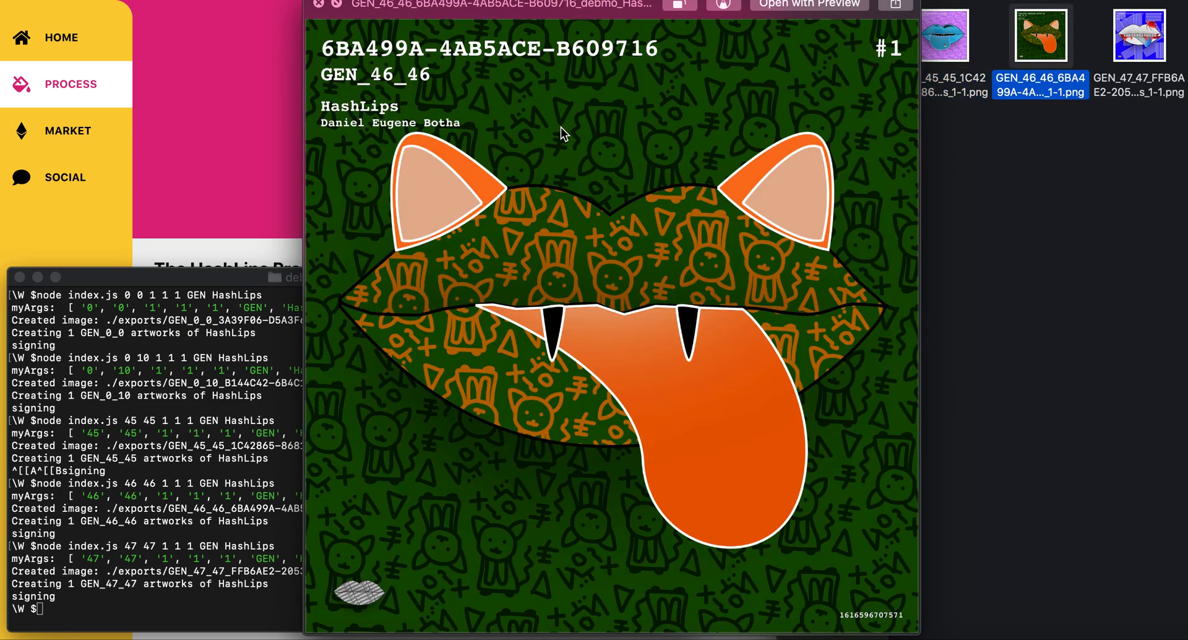
pyautogui.moveTo(593, 260)
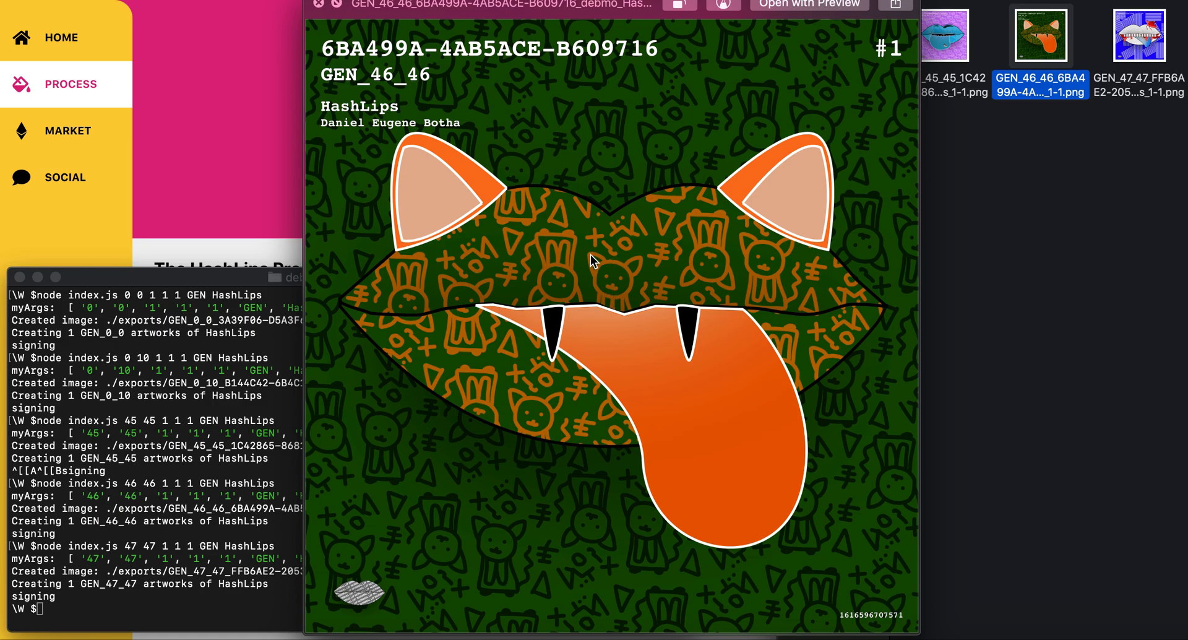
pyautogui.click(1138, 37)
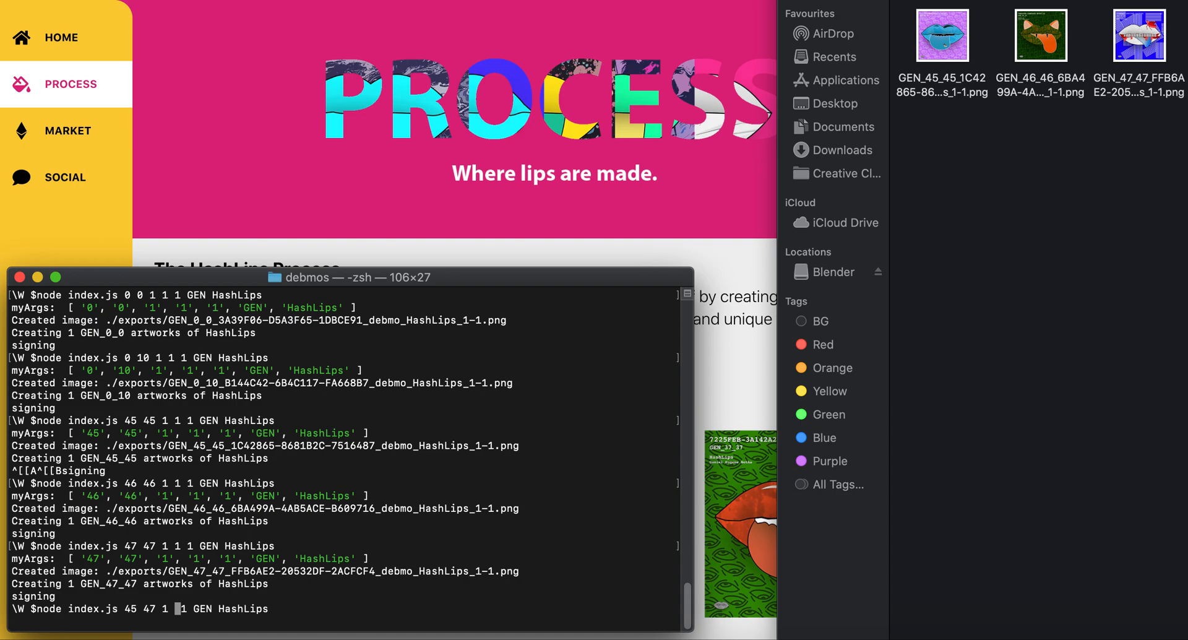
# Edit the command to 45 47 1 5 5 GEN HashLips to generate five mixed artworks.
pyautogui.write('5 5')
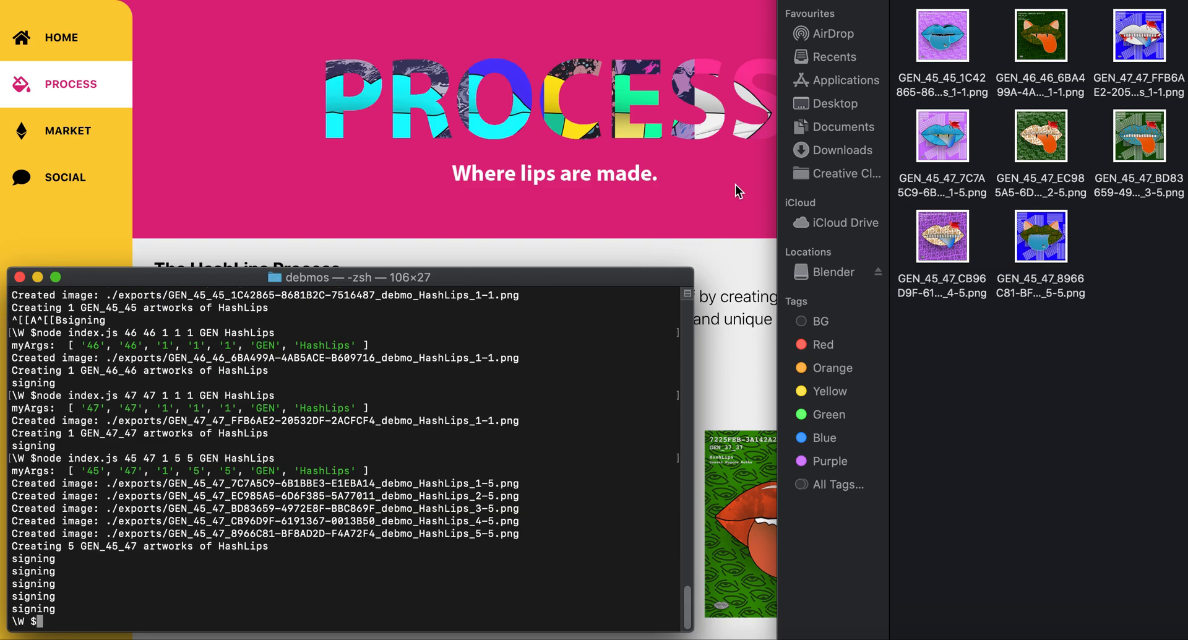
pyautogui.moveTo(683, 212)
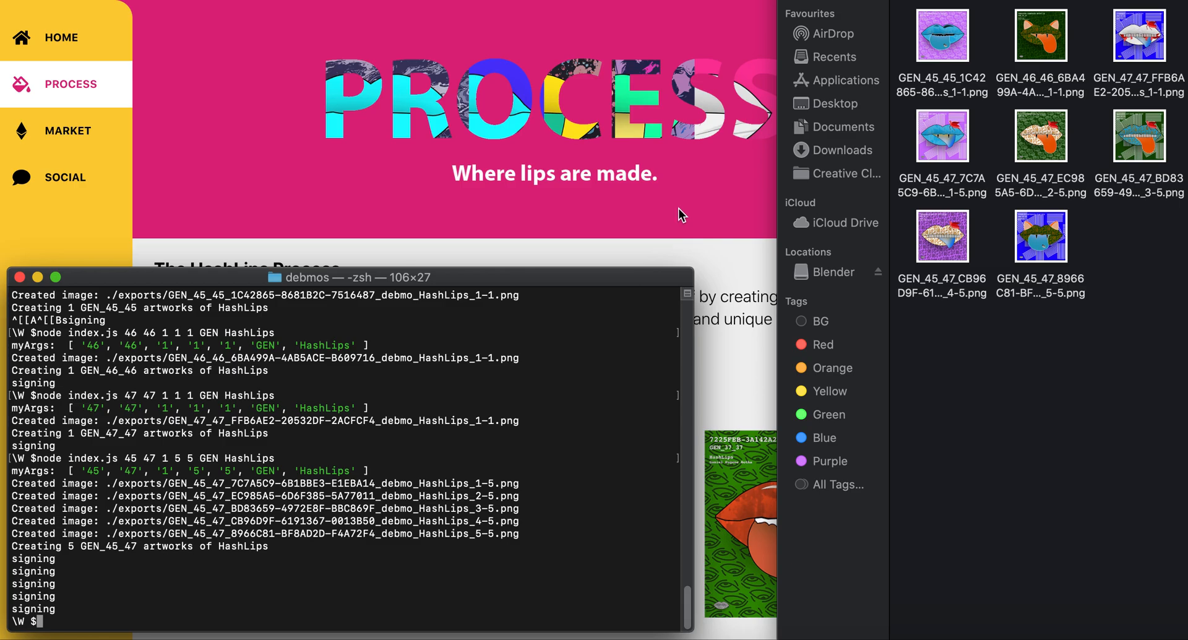
pyautogui.moveTo(1036, 314)
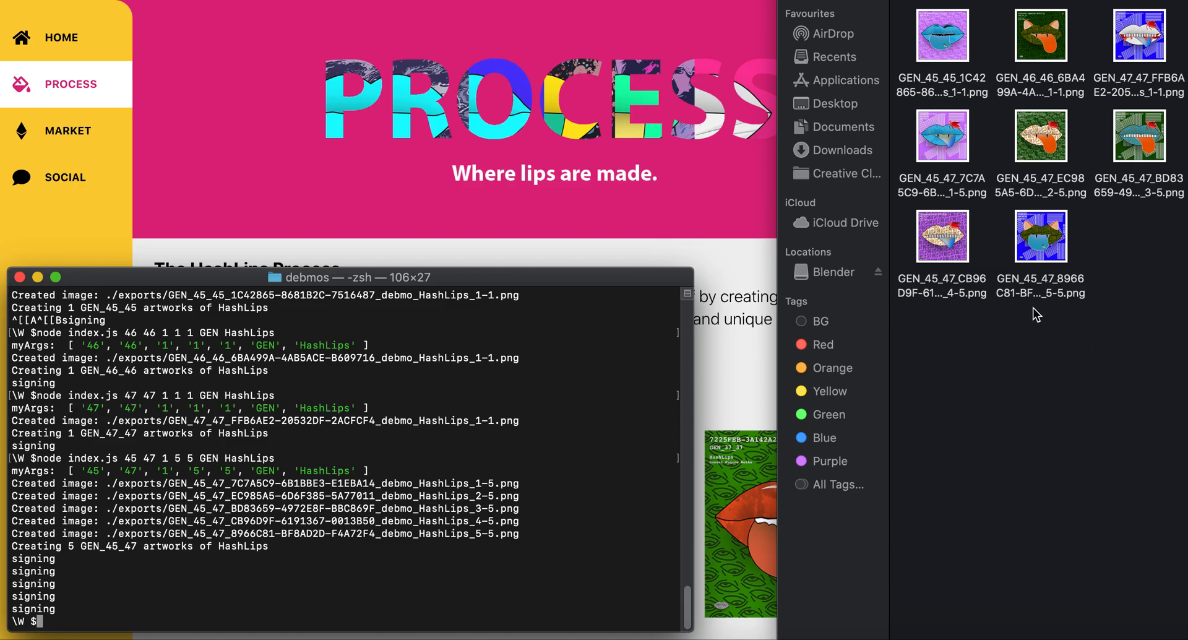
pyautogui.moveTo(1104, 343)
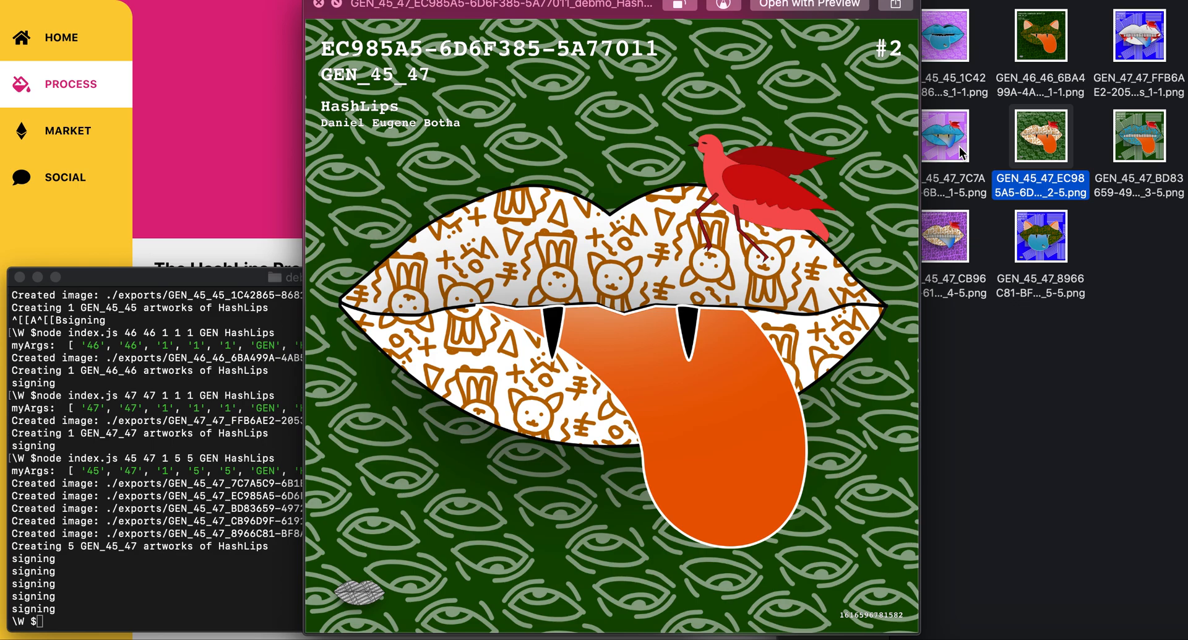
# Flip the Quick Look preview between the GEN_45_47 #1 and #2 lip artworks.
pyautogui.click(943, 136)
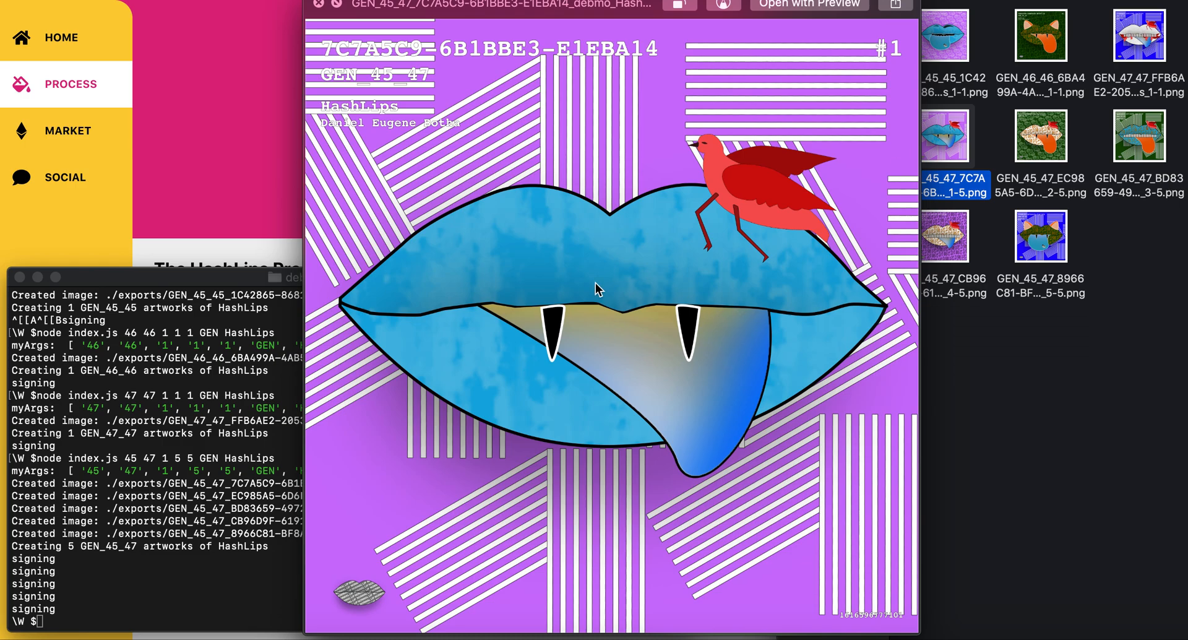
pyautogui.moveTo(610, 536)
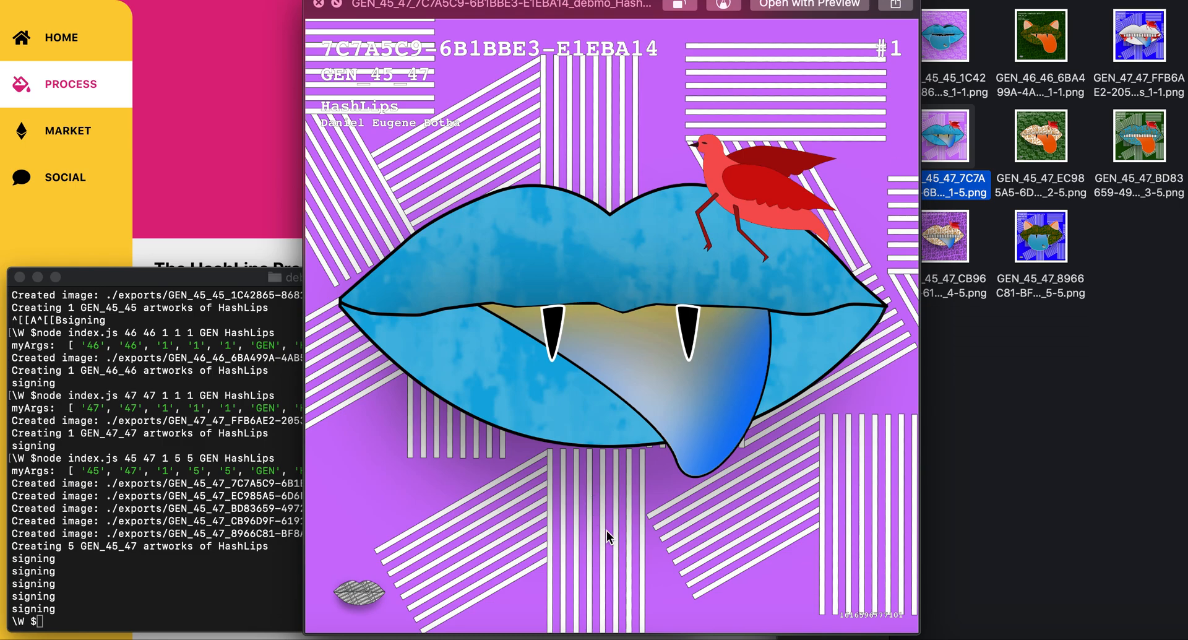
pyautogui.click(1040, 136)
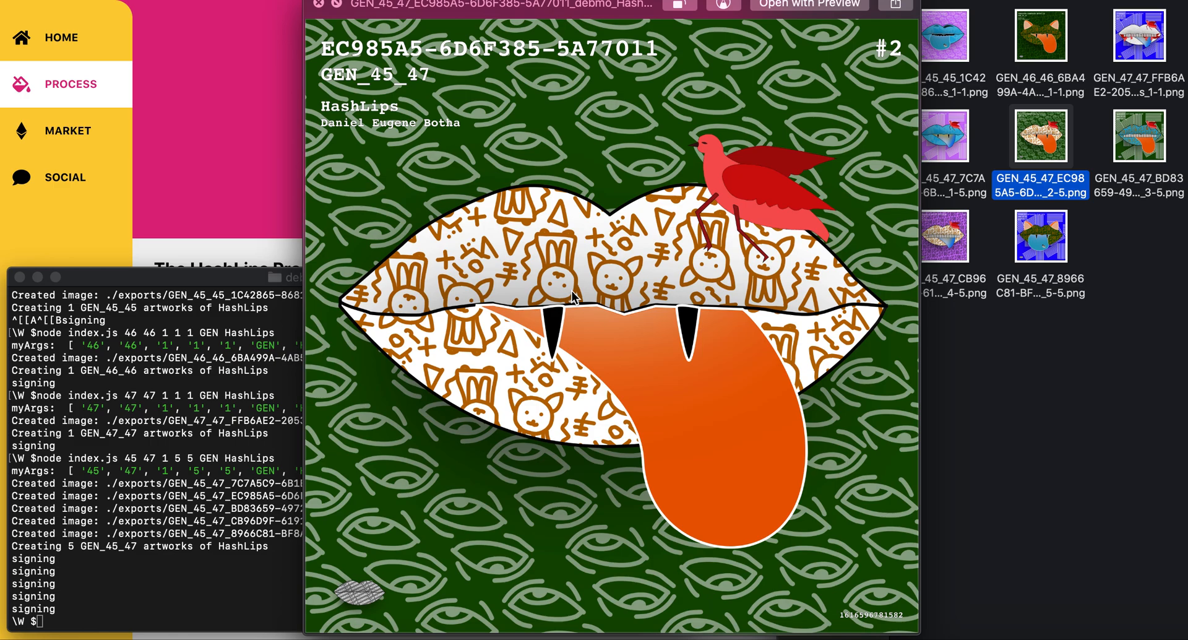
pyautogui.moveTo(761, 213)
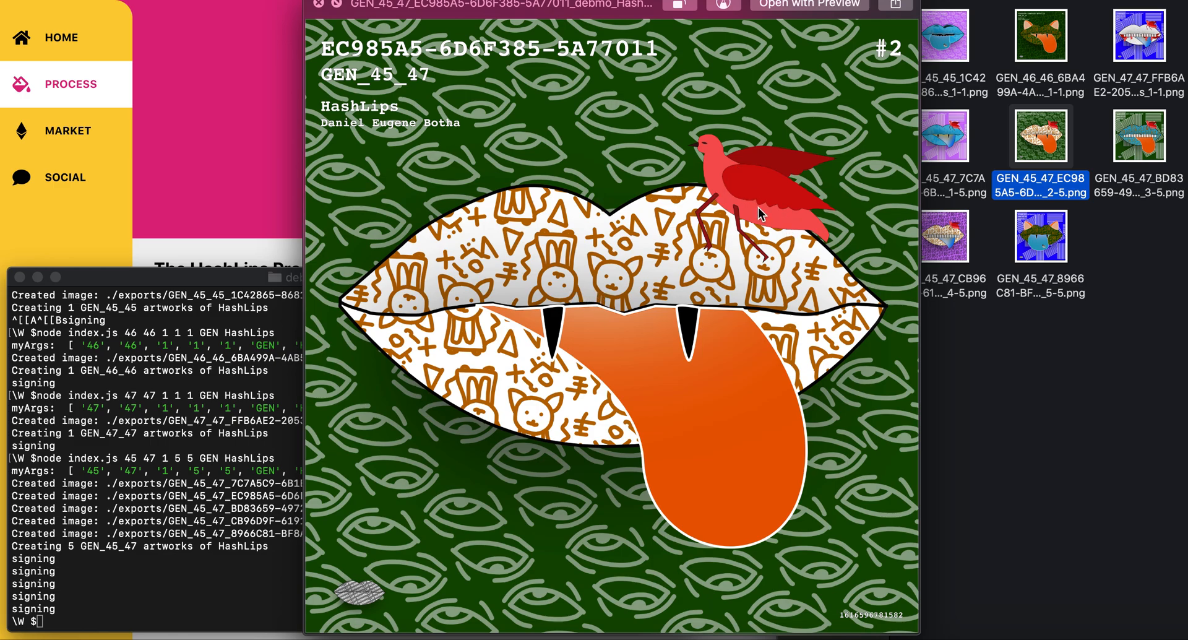
pyautogui.click(1138, 136)
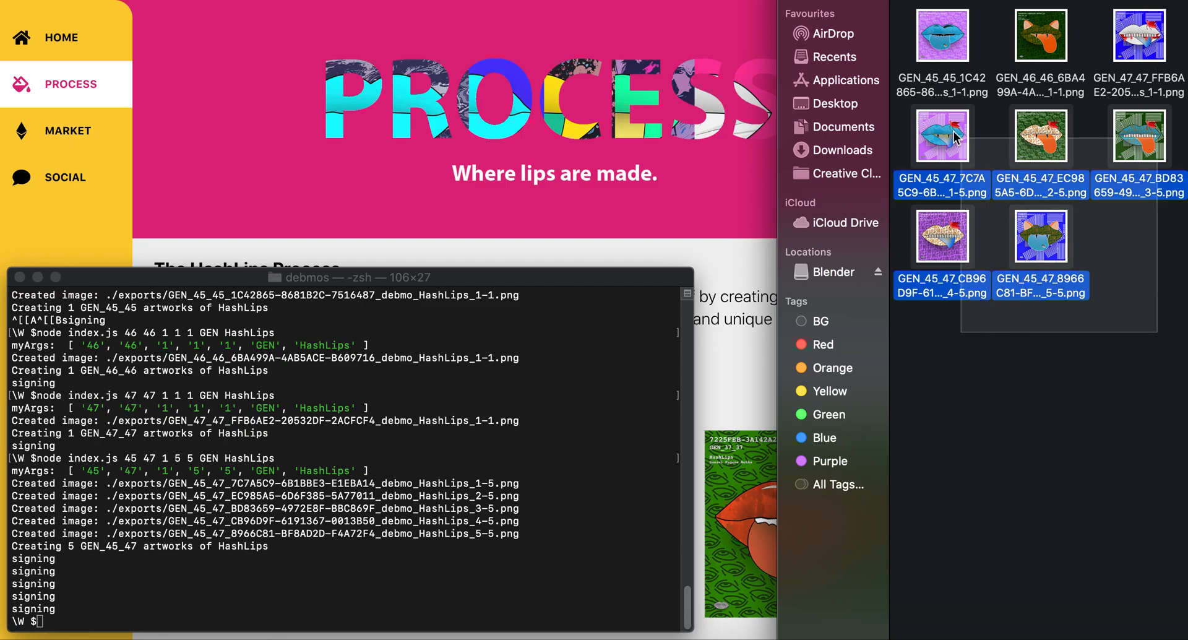
# Close the Quick Look preview to return to the exports folder thumbnails.
pyautogui.click(1139, 36)
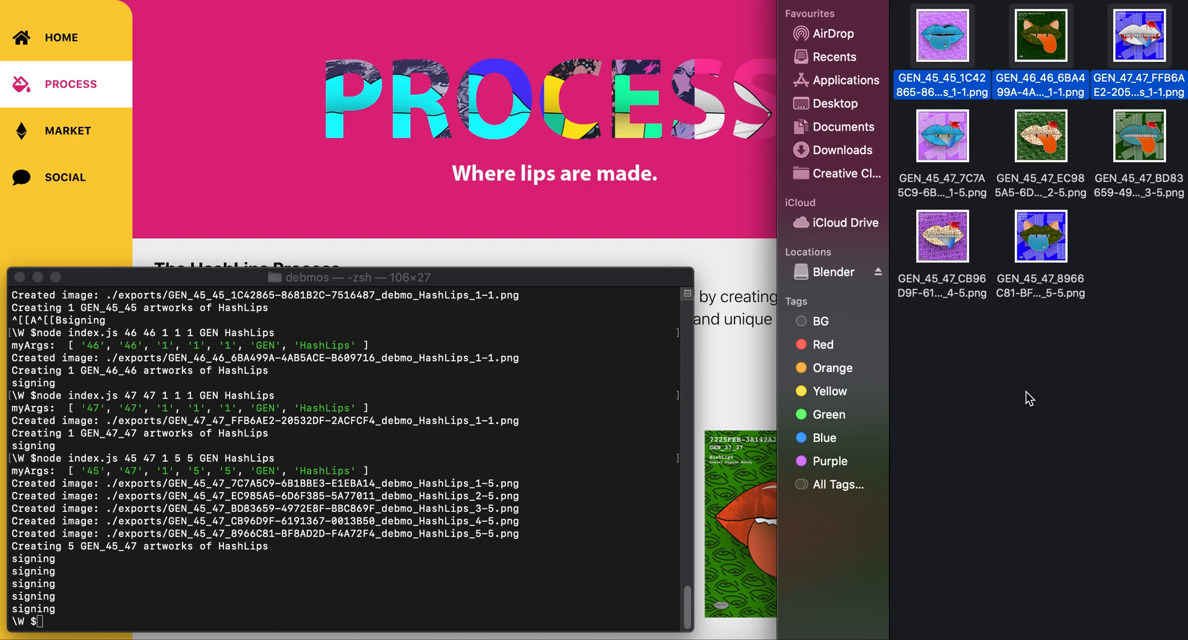
pyautogui.moveTo(948, 298)
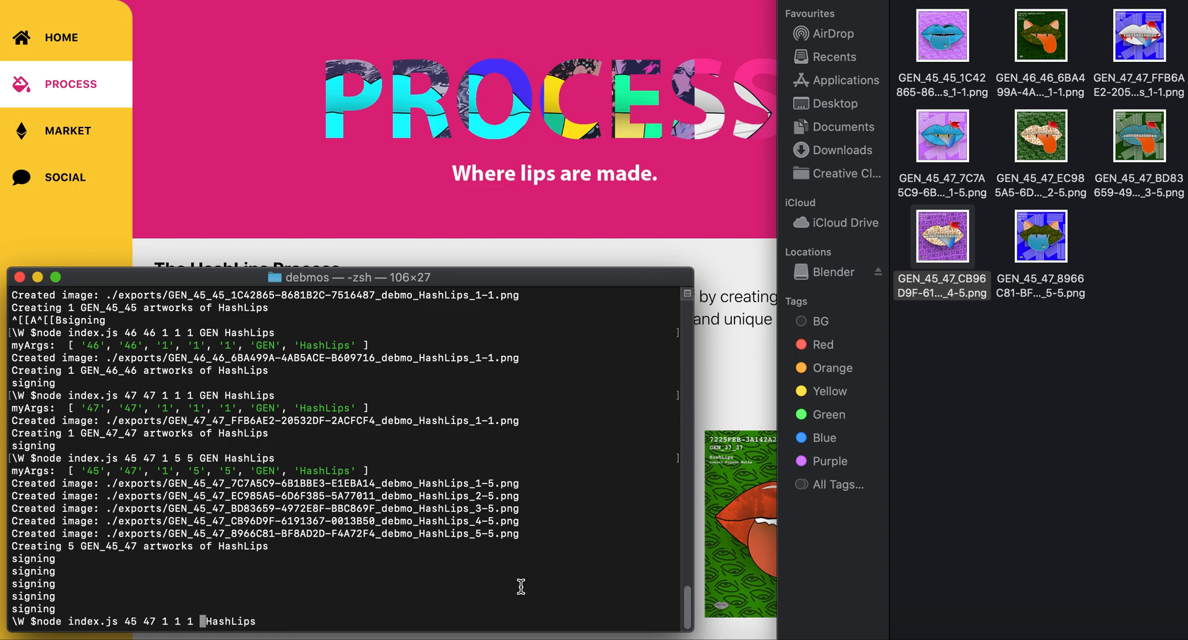
# Edit the command to 'node index.js 45 47 1 1 1 FINAL HashLips'.
pyautogui.write('FINAL')
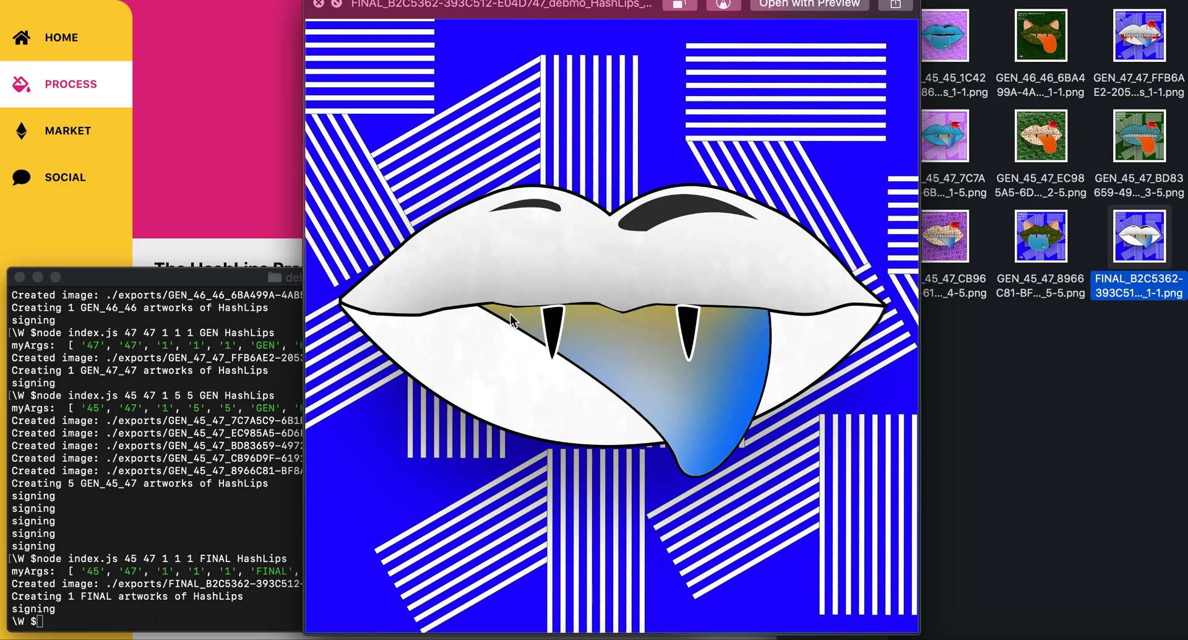
pyautogui.moveTo(379, 61)
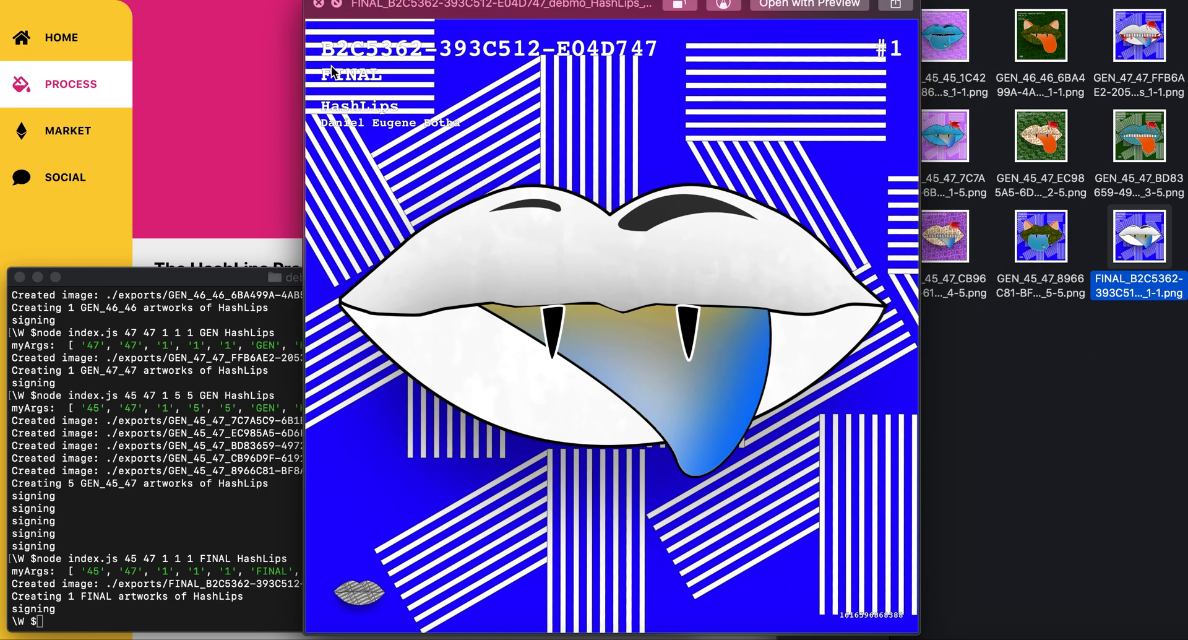
pyautogui.moveTo(354, 81)
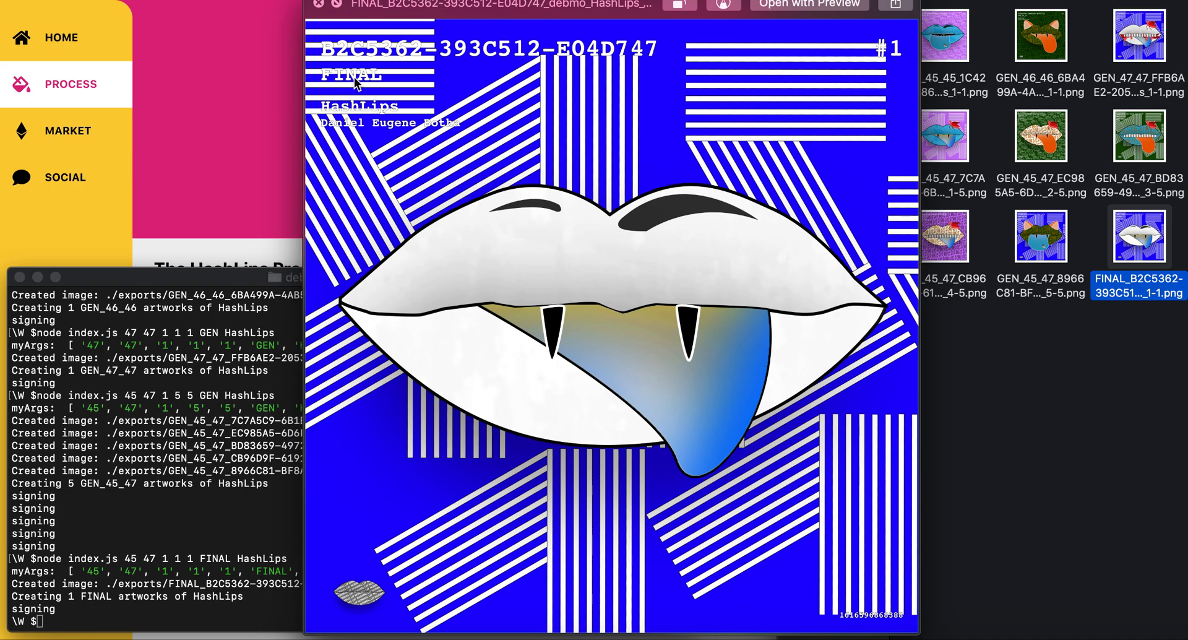
pyautogui.moveTo(394, 149)
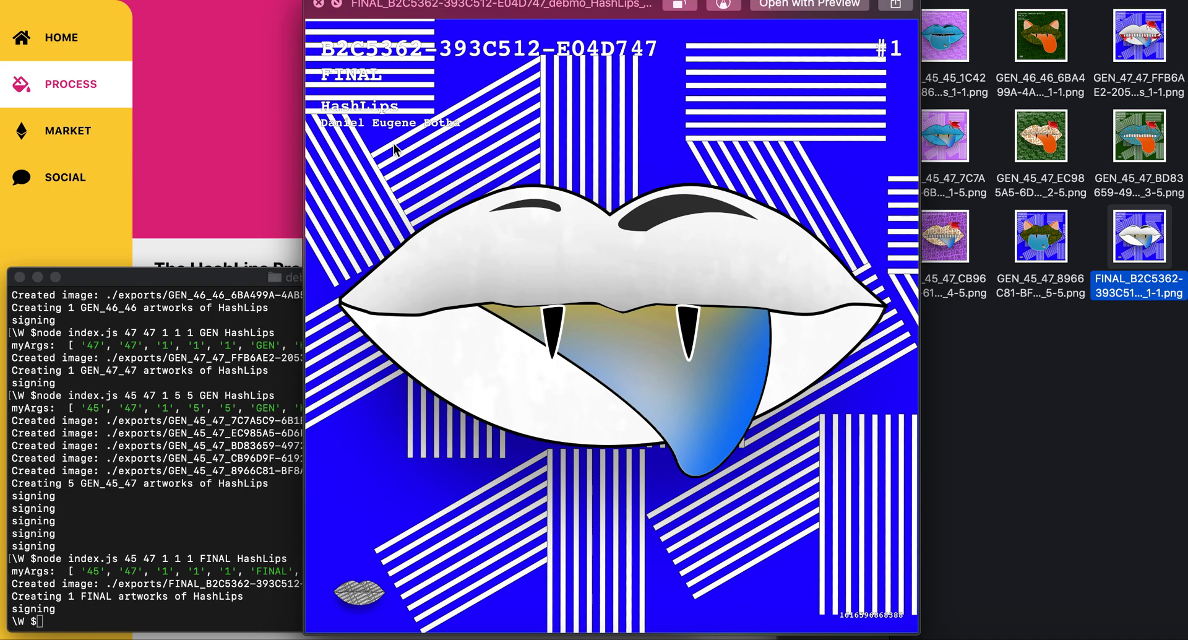
pyautogui.moveTo(543, 246)
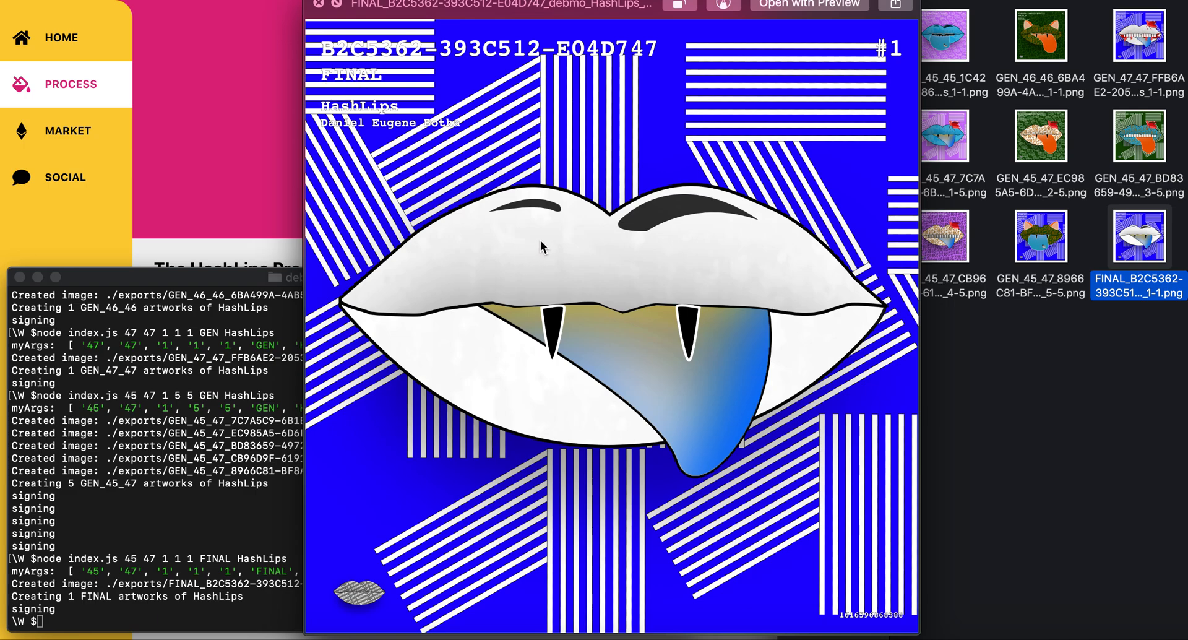
pyautogui.moveTo(685, 223)
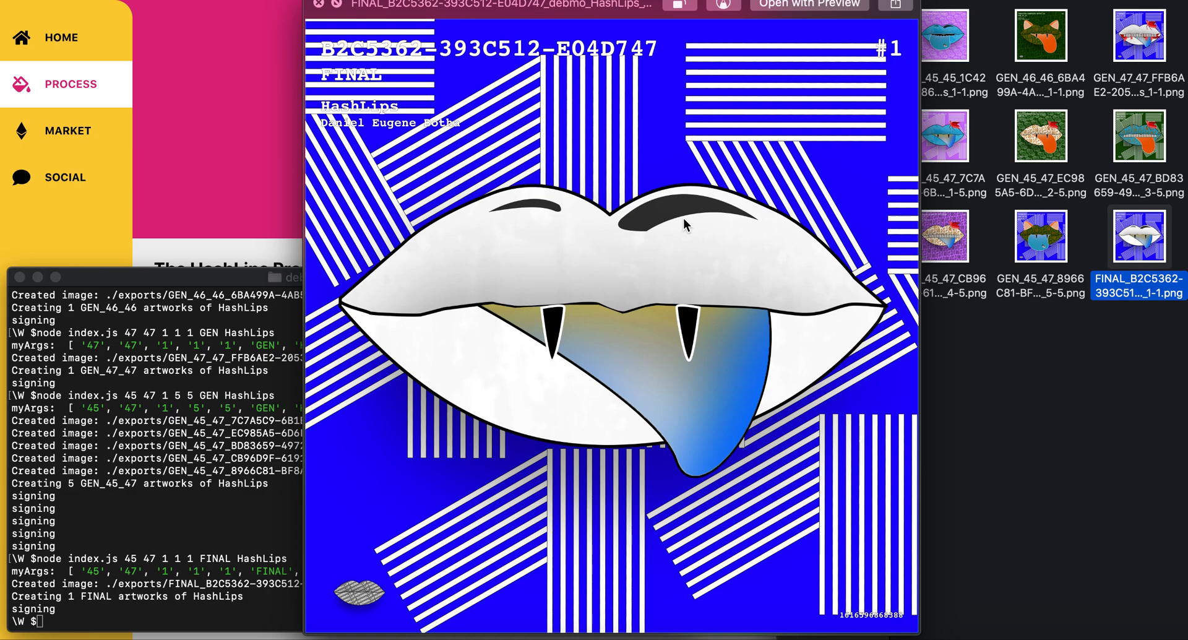
pyautogui.moveTo(807, 173)
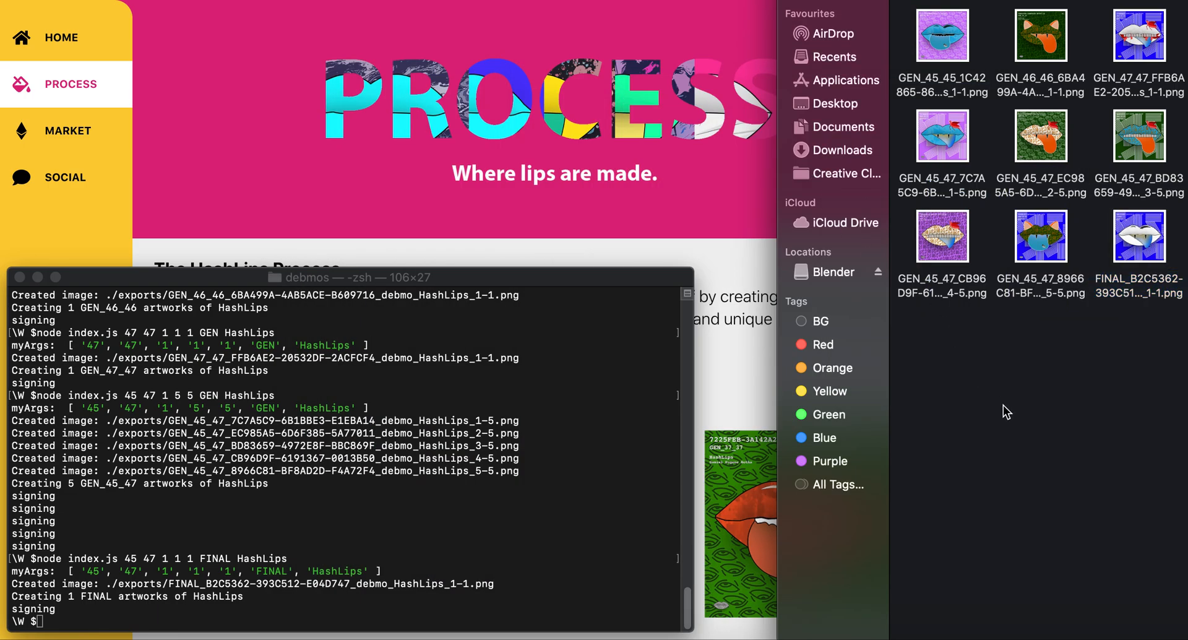
pyautogui.moveTo(694, 232)
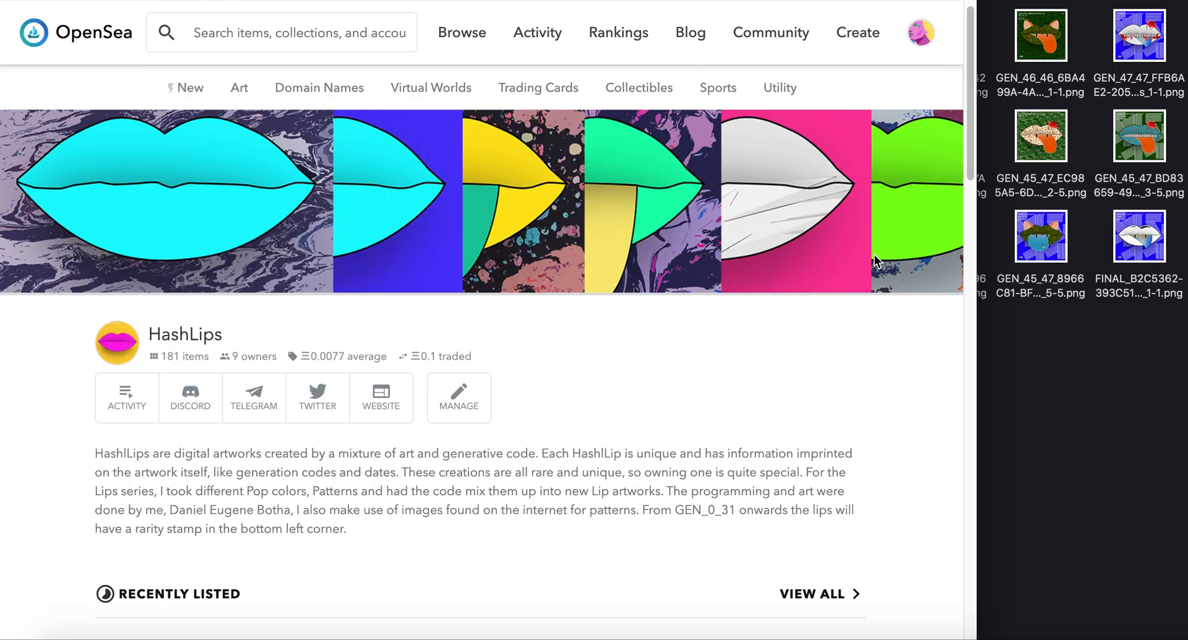
pyautogui.moveTo(614, 310)
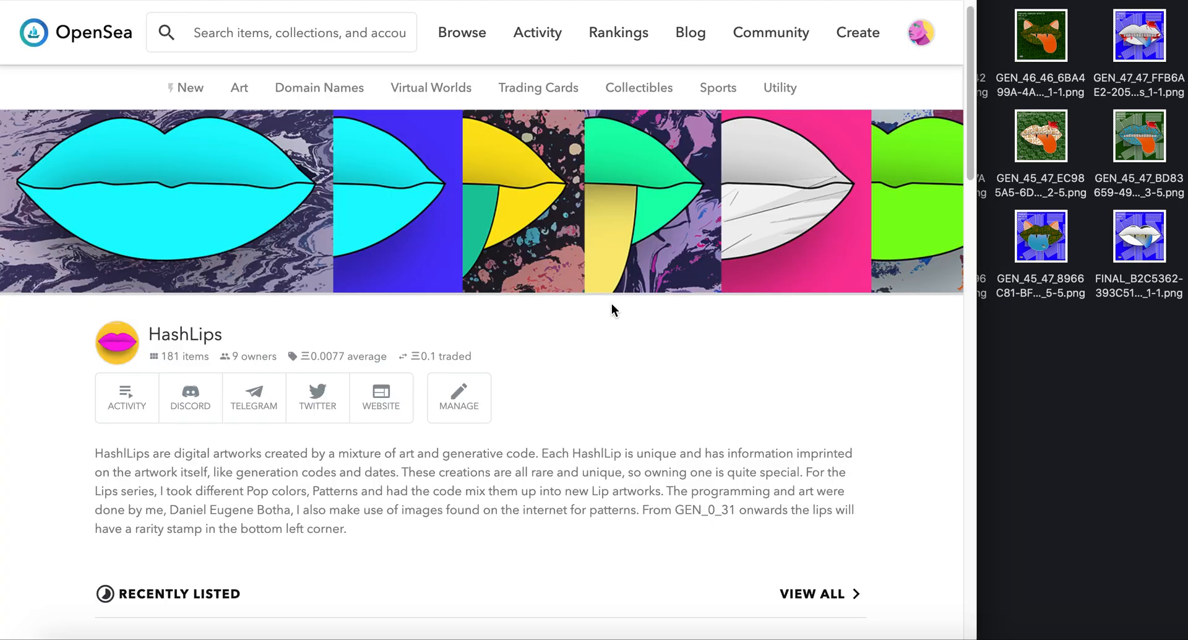
pyautogui.moveTo(723, 396)
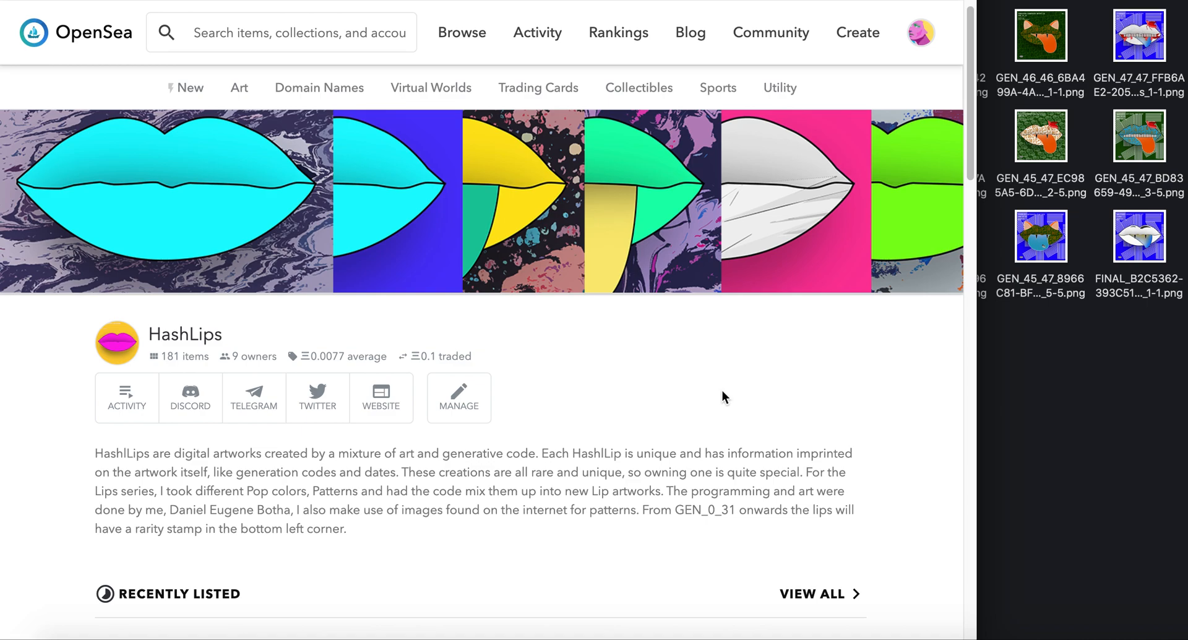
pyautogui.moveTo(694, 392)
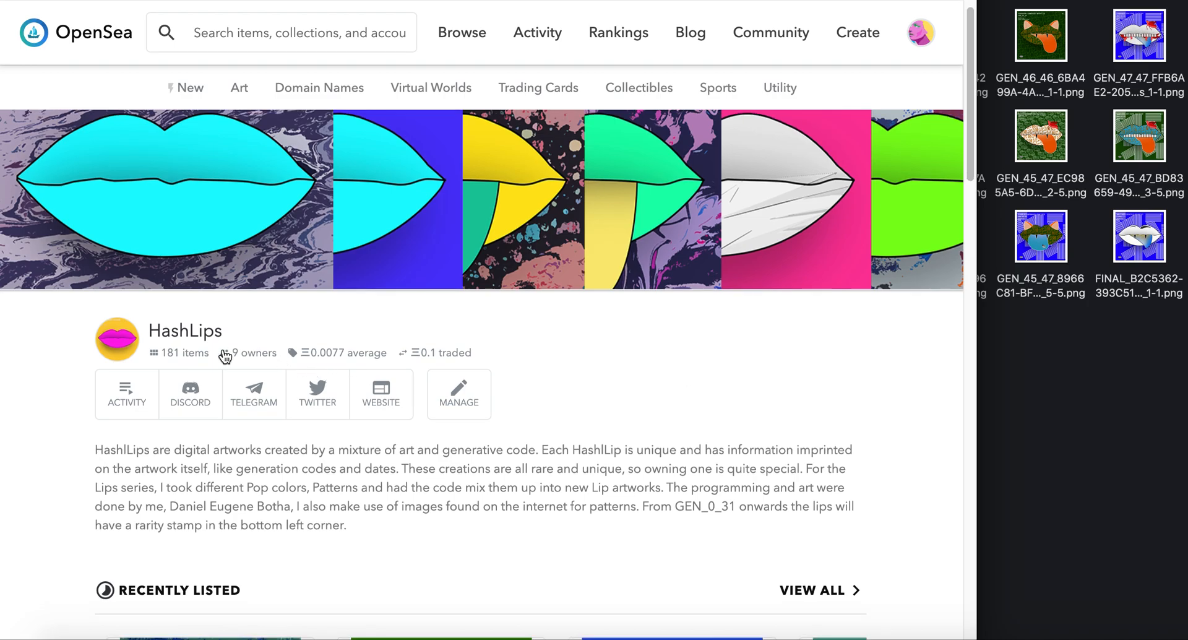
pyautogui.moveTo(244, 361)
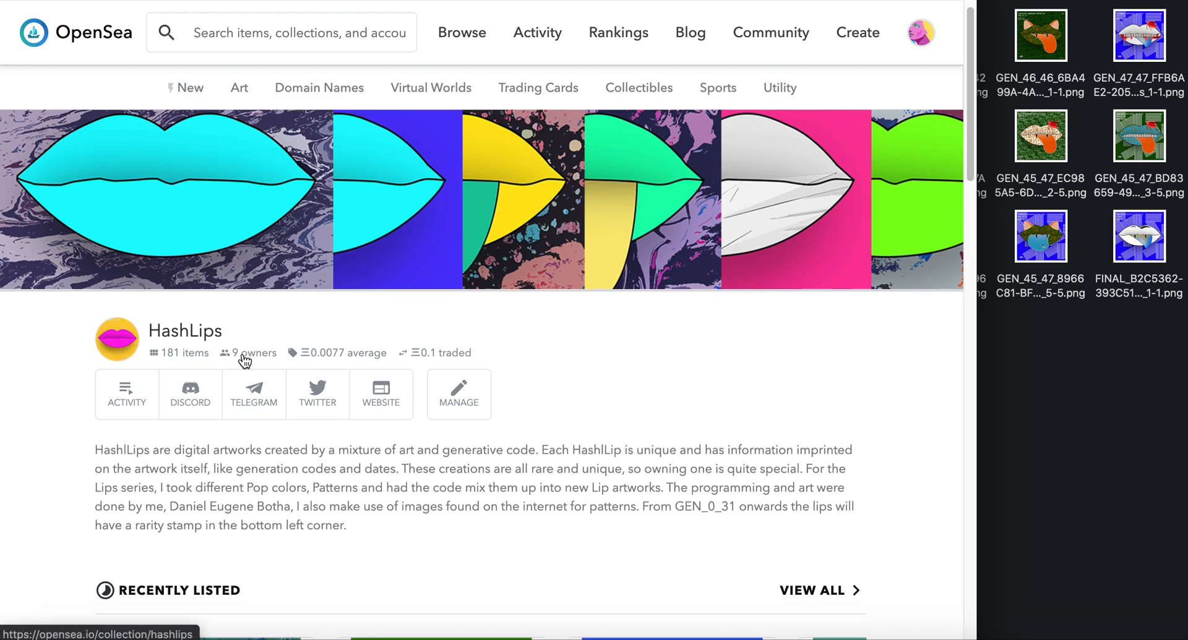
# Scroll to the recently listed HashLips artworks and choose View All.
pyautogui.scroll(-3)
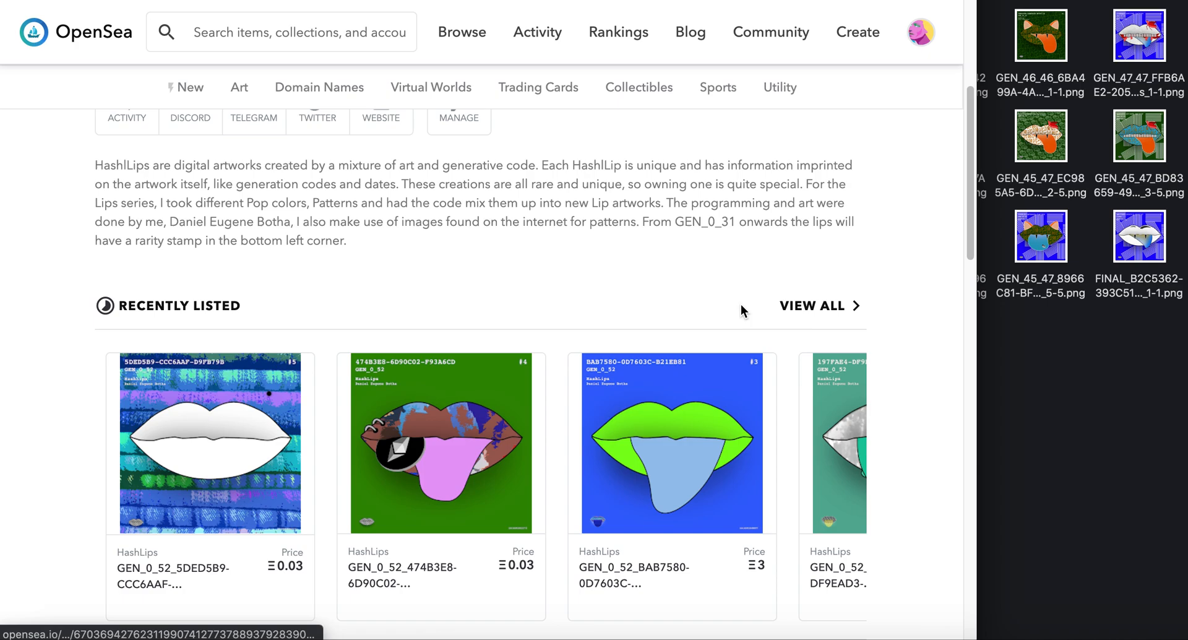
pyautogui.click(461, 32)
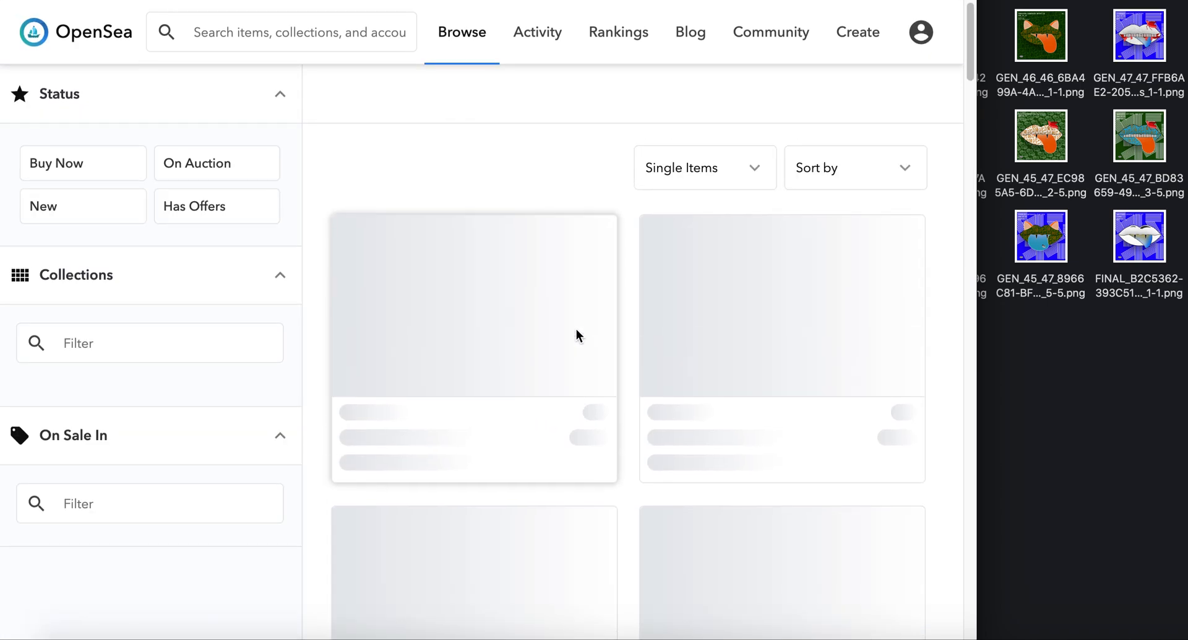
pyautogui.moveTo(597, 320)
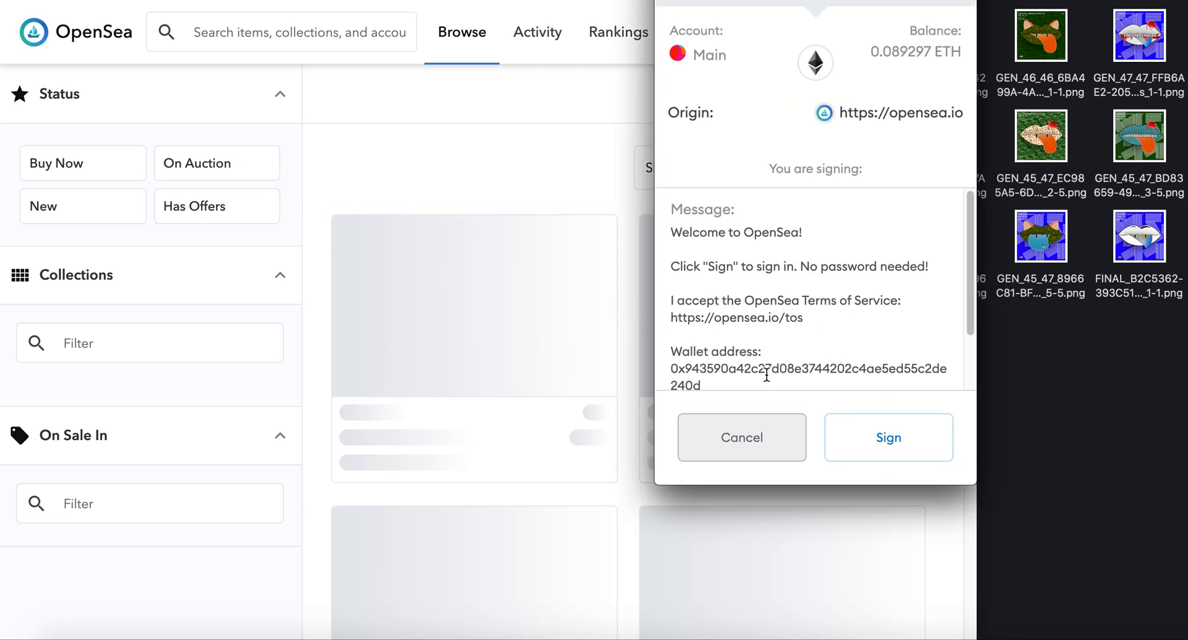
# Dismiss the MetaMask wallet sign-in request for OpenSea.
pyautogui.click(888, 437)
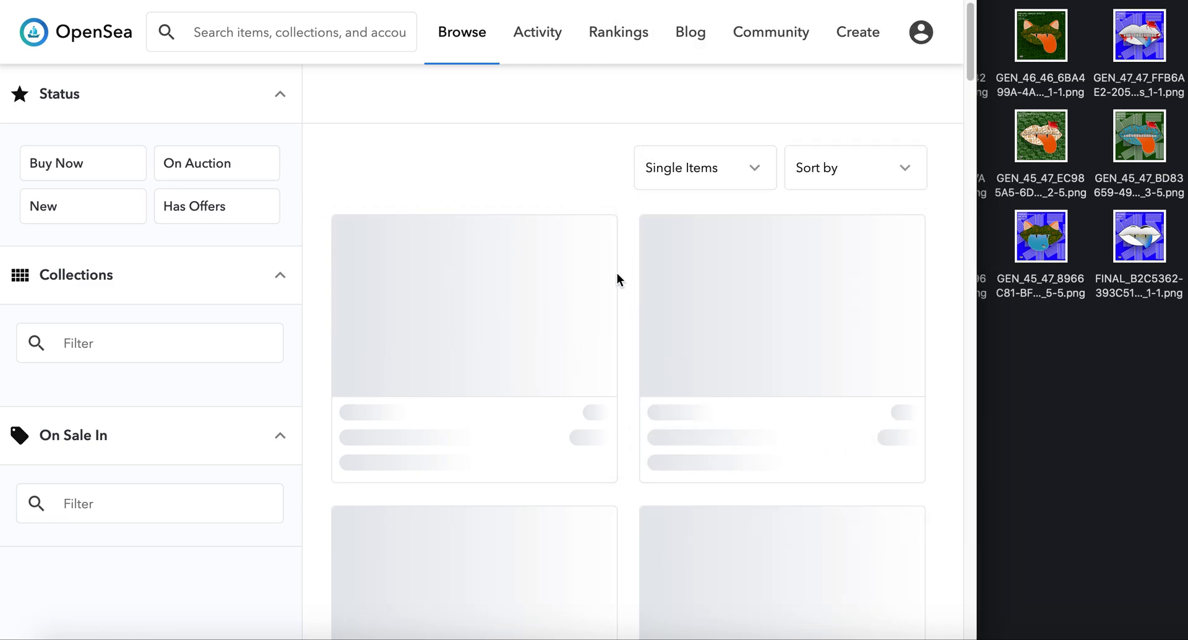
pyautogui.moveTo(598, 250)
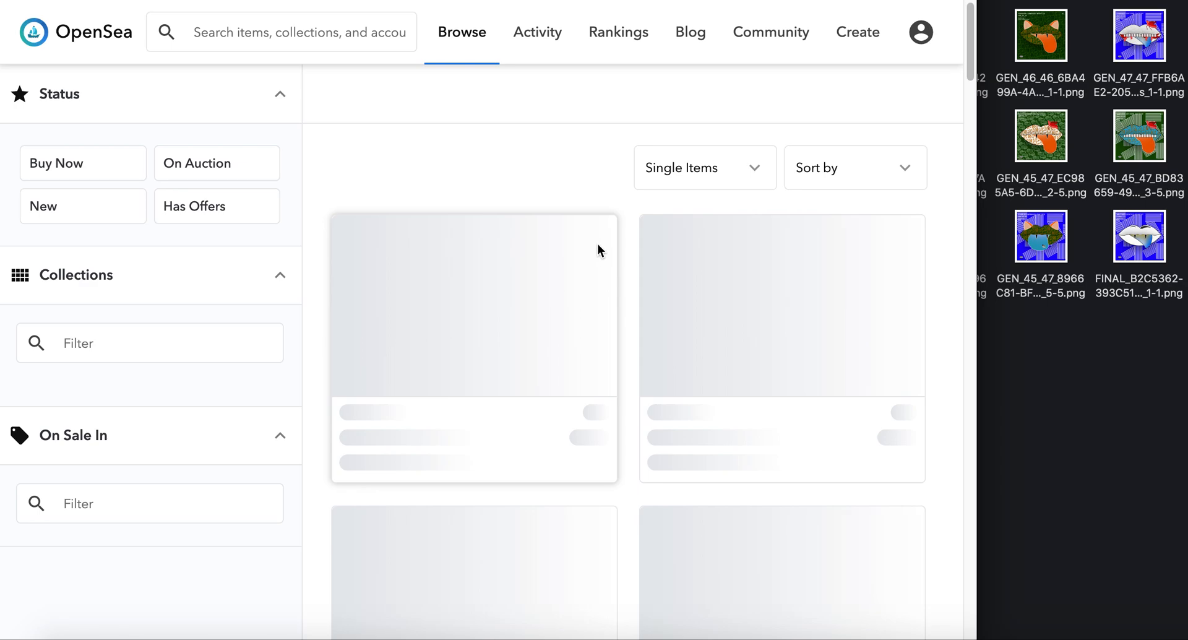
pyautogui.moveTo(590, 188)
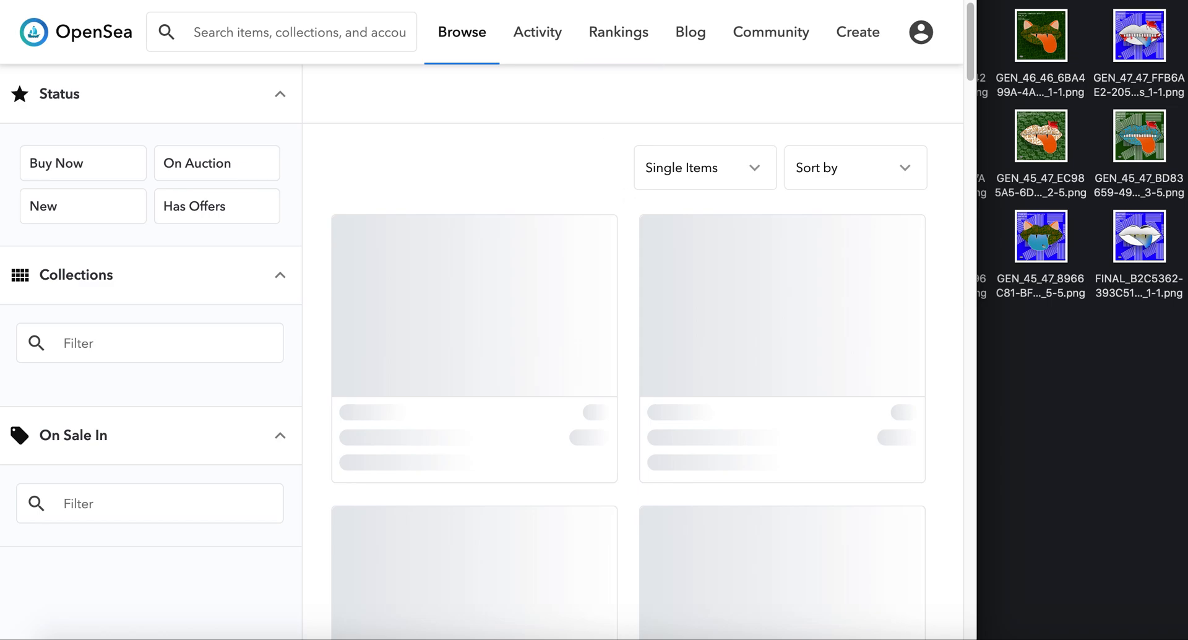
pyautogui.moveTo(469, 132)
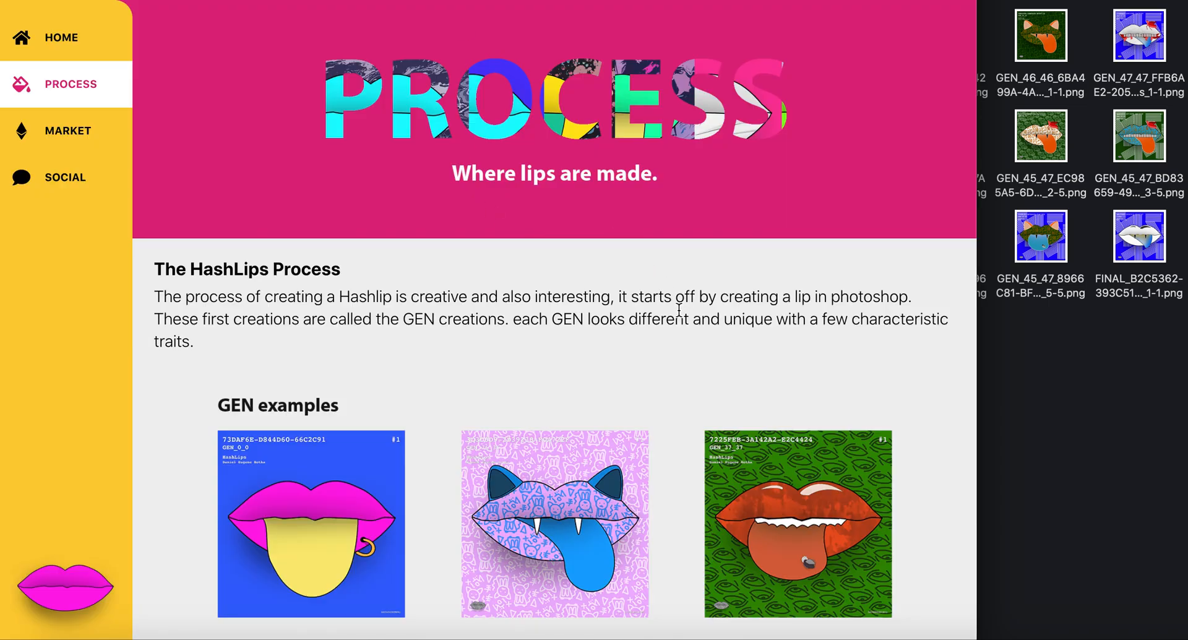
pyautogui.moveTo(673, 407)
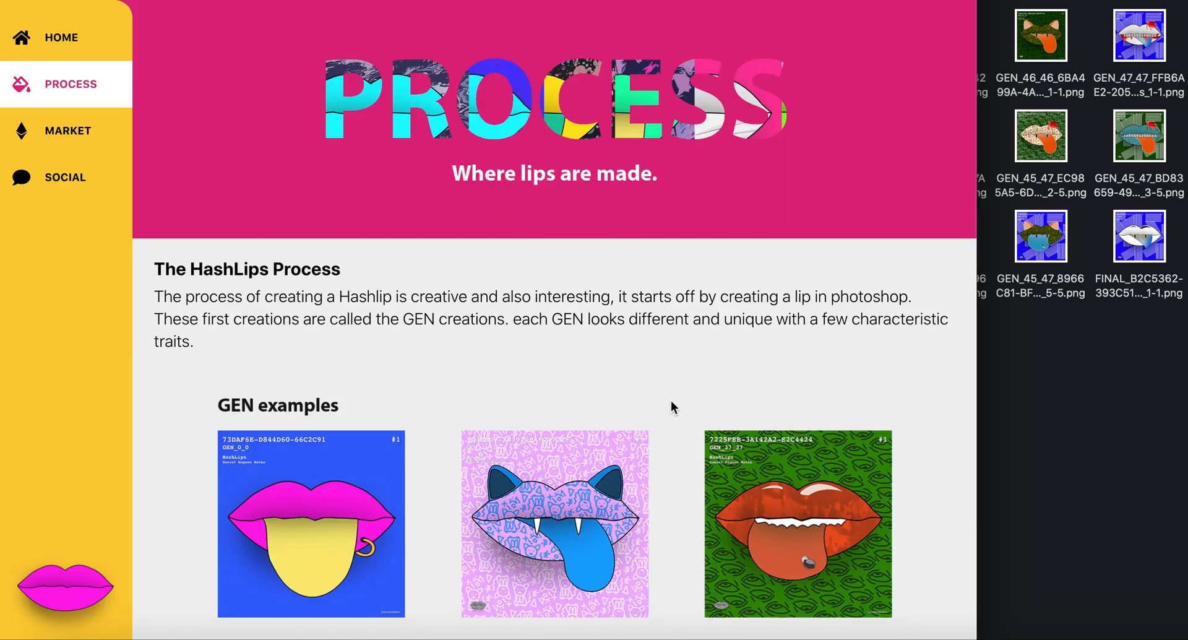